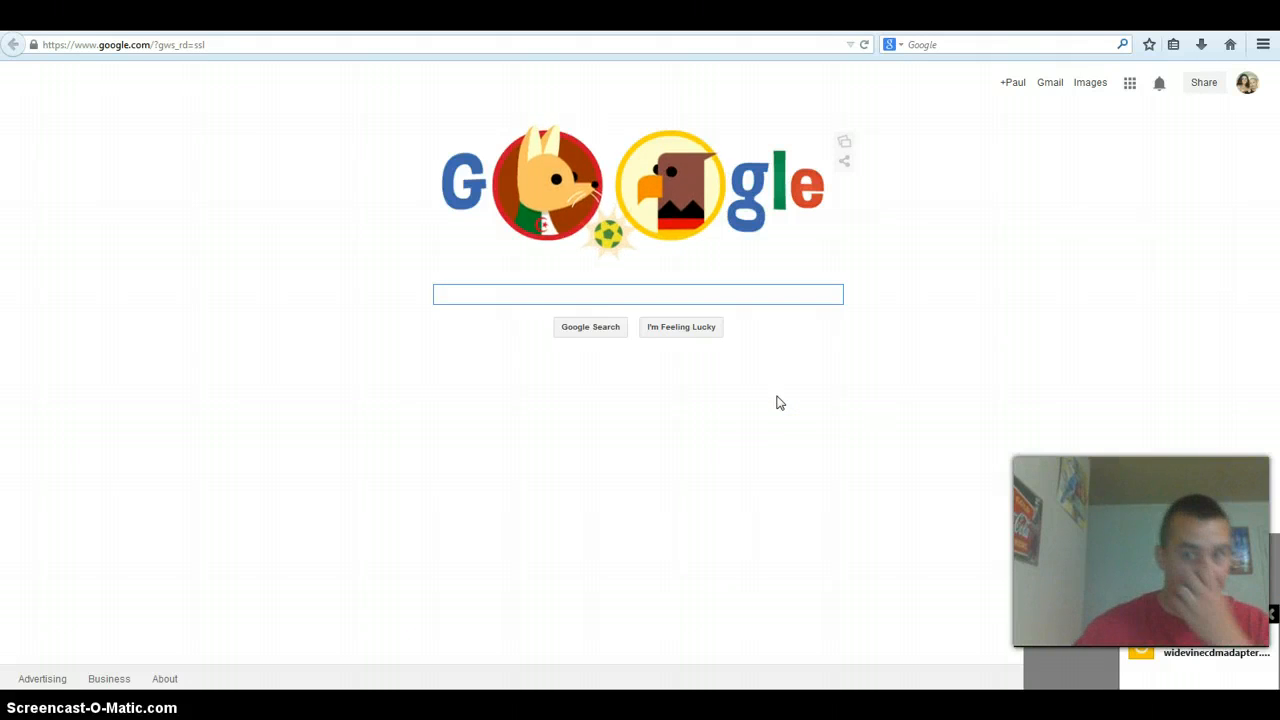
# Browse the Firefox menu's History options repeatedly without clearing anything yet
pyautogui.click(637, 293)
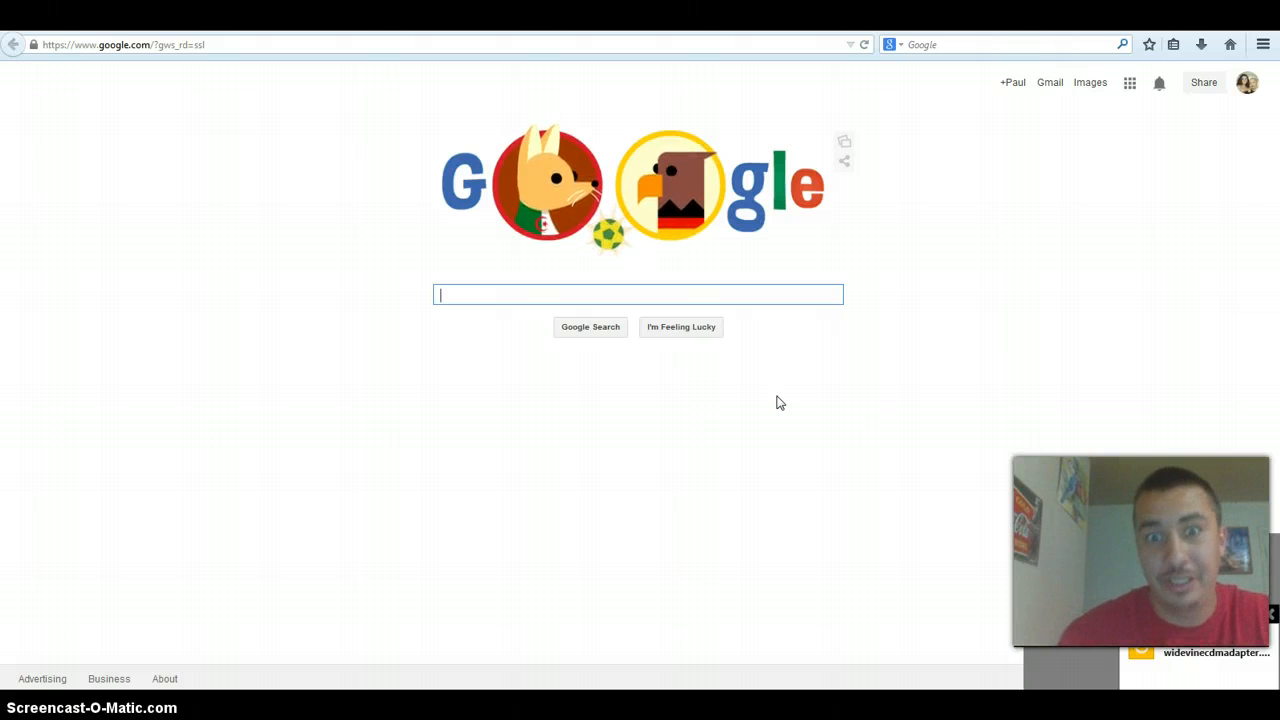
pyautogui.moveTo(815, 325)
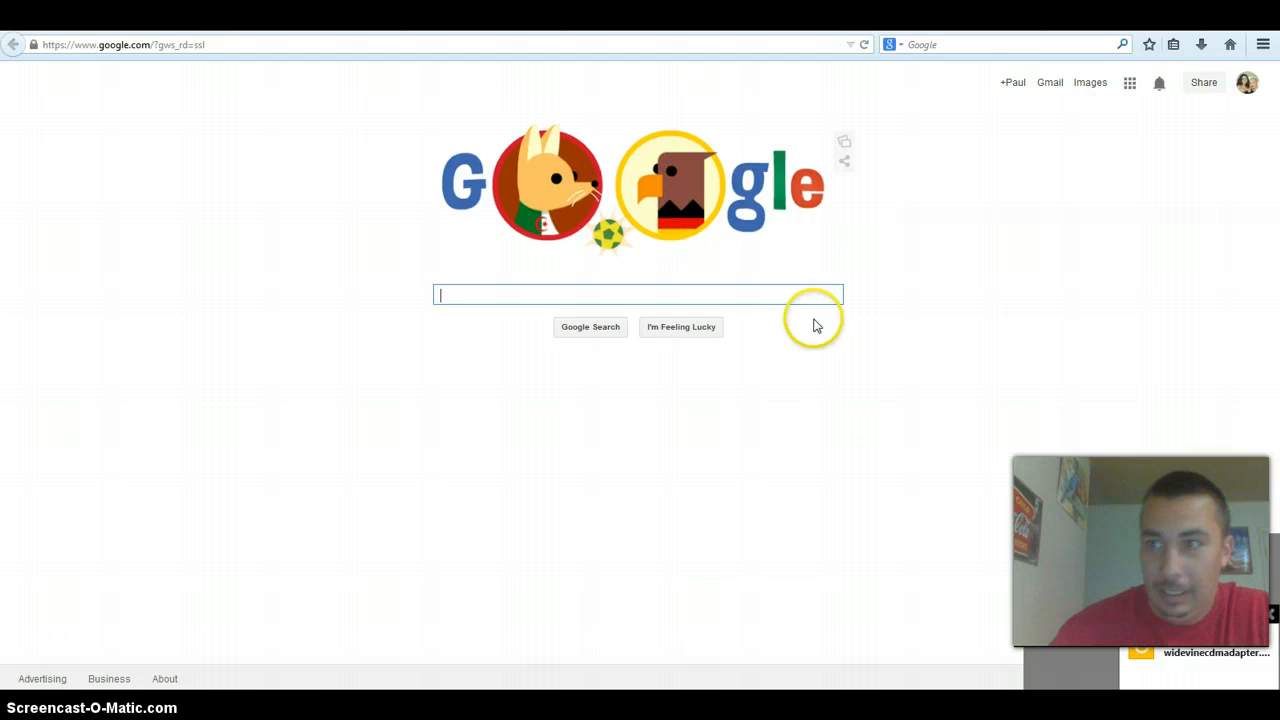
pyautogui.moveTo(837, 262)
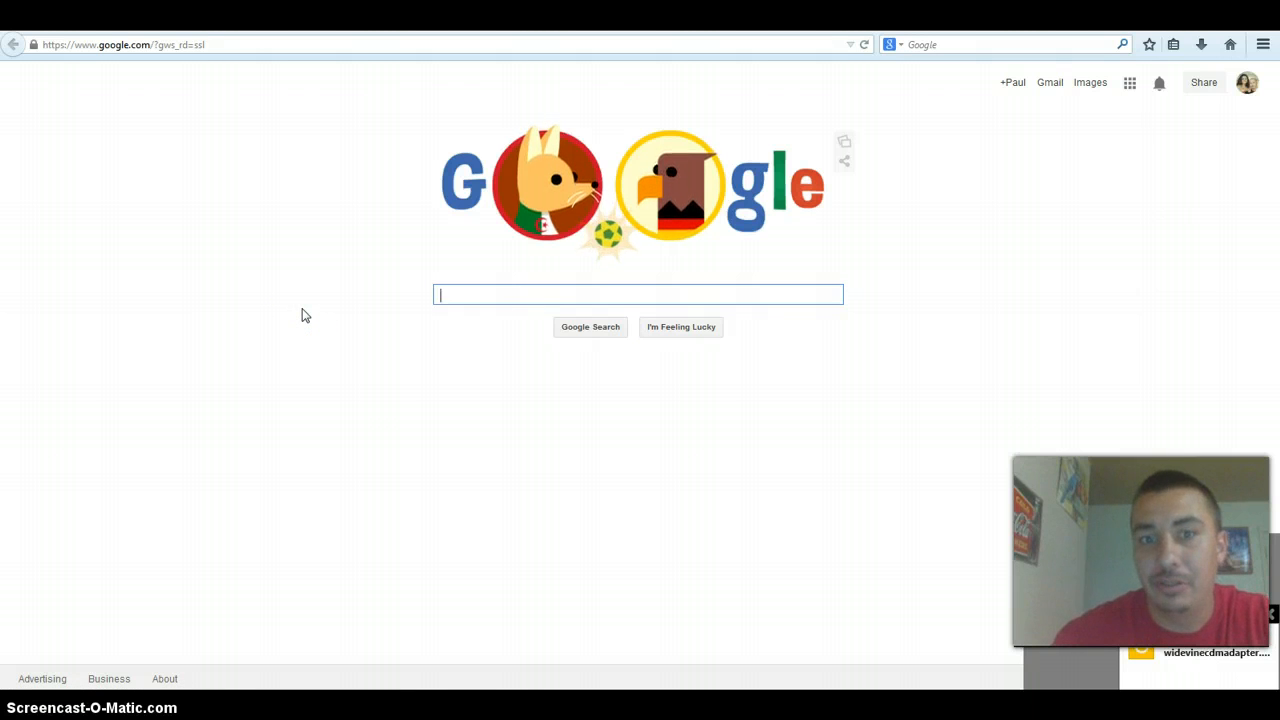
pyautogui.moveTo(1270, 40)
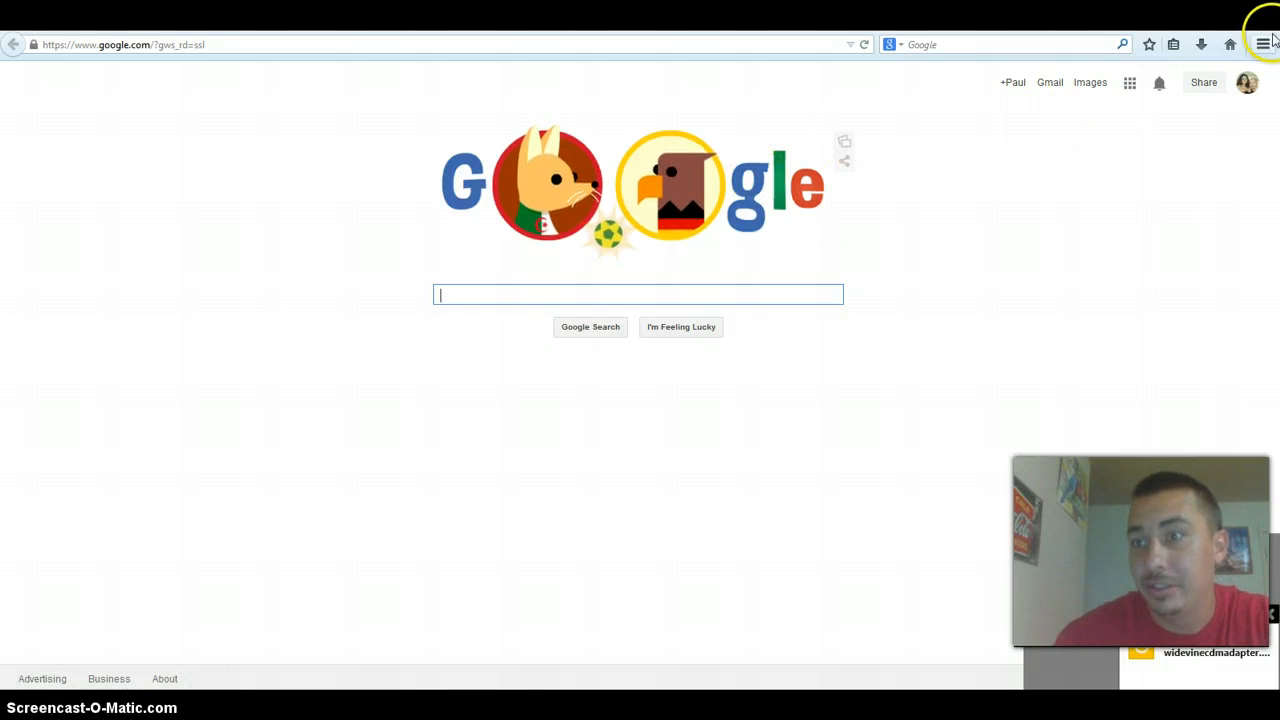
pyautogui.click(1263, 44)
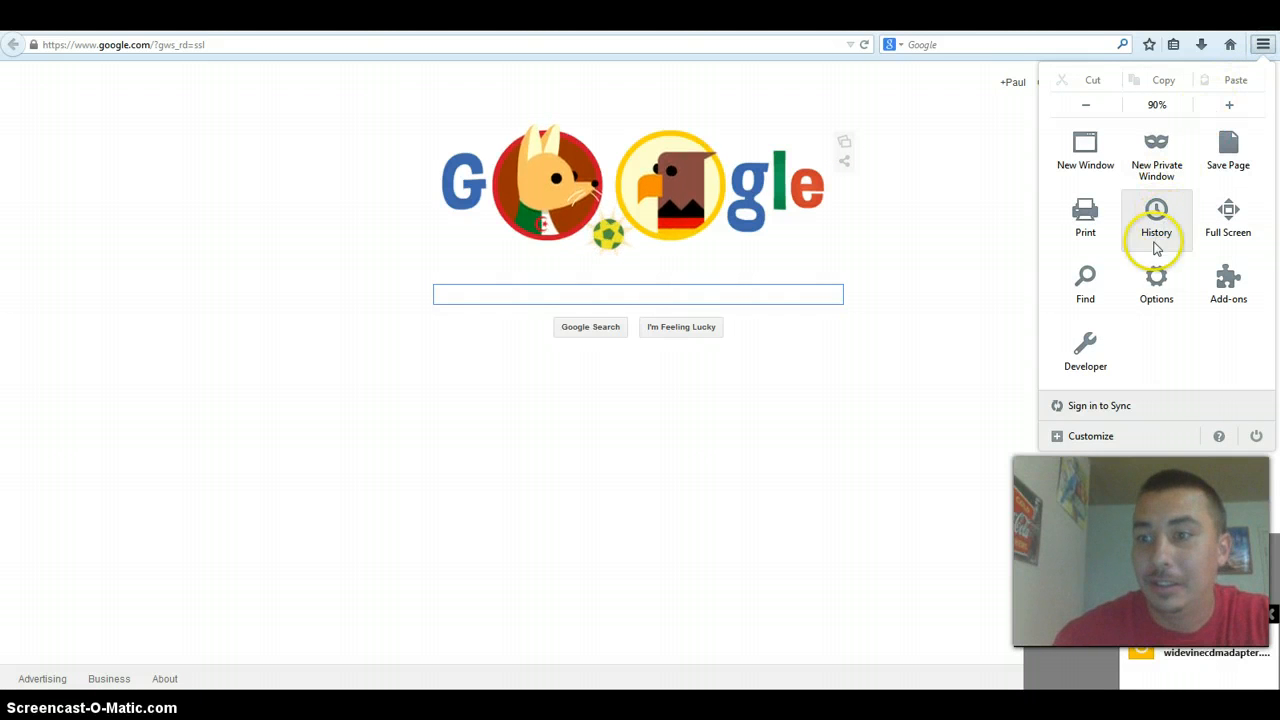
pyautogui.click(1156, 218)
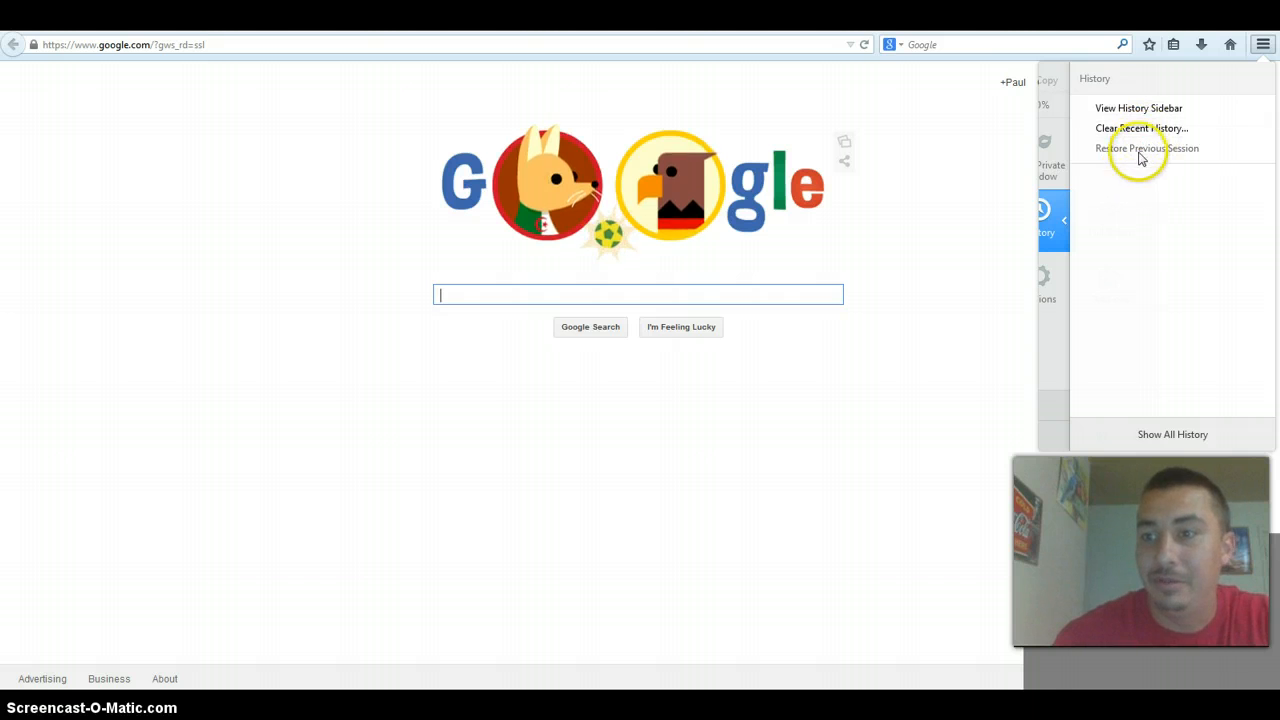
pyautogui.moveTo(1118, 161)
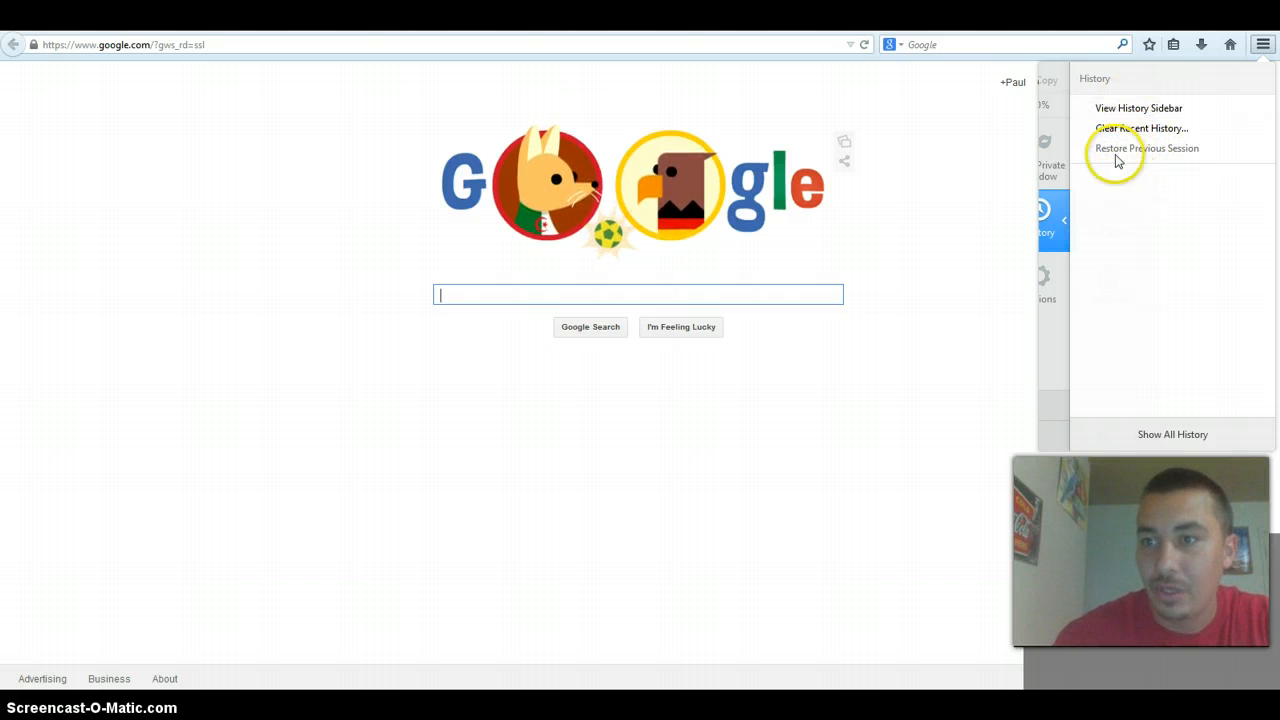
pyautogui.moveTo(1180, 148)
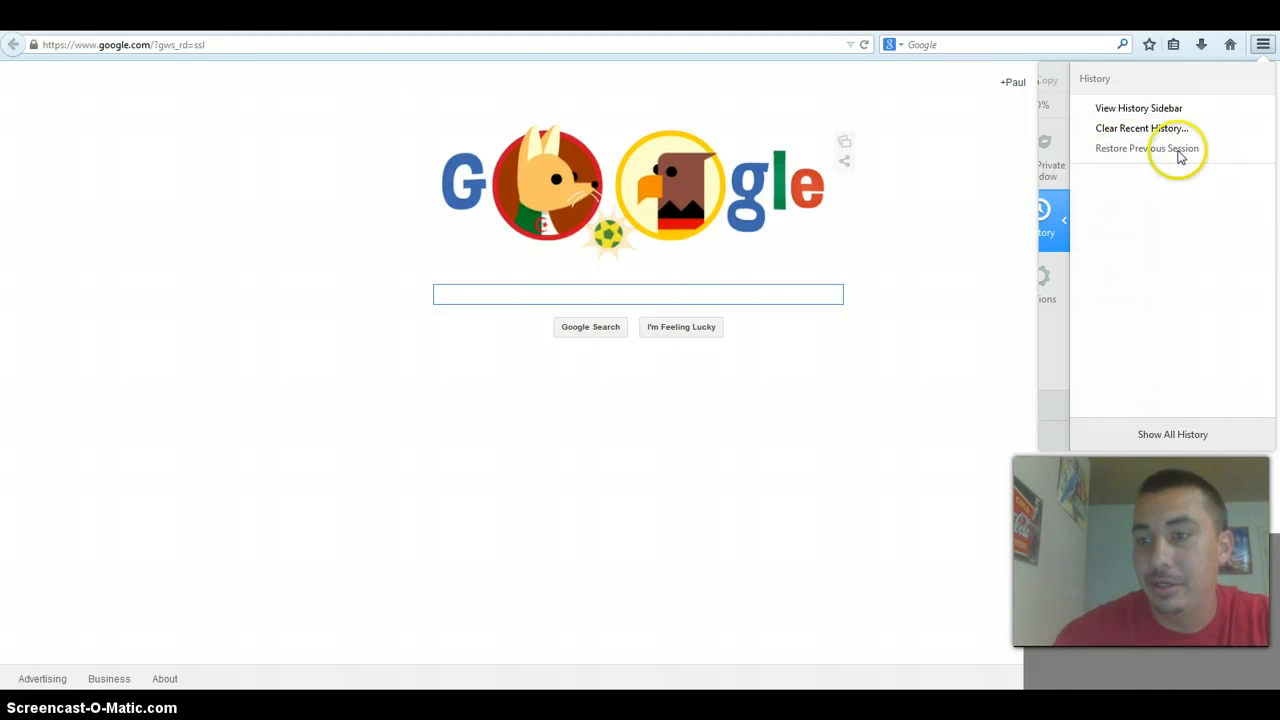
pyautogui.moveTo(1150, 150)
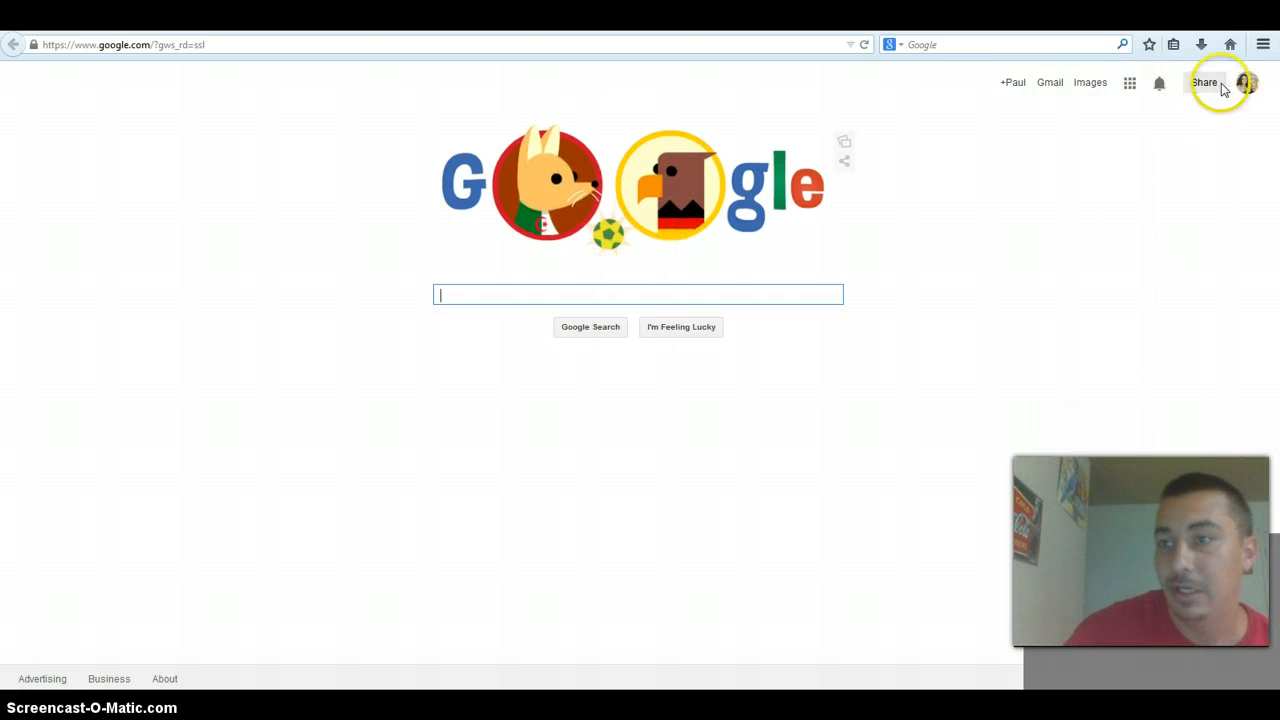
pyautogui.click(1263, 44)
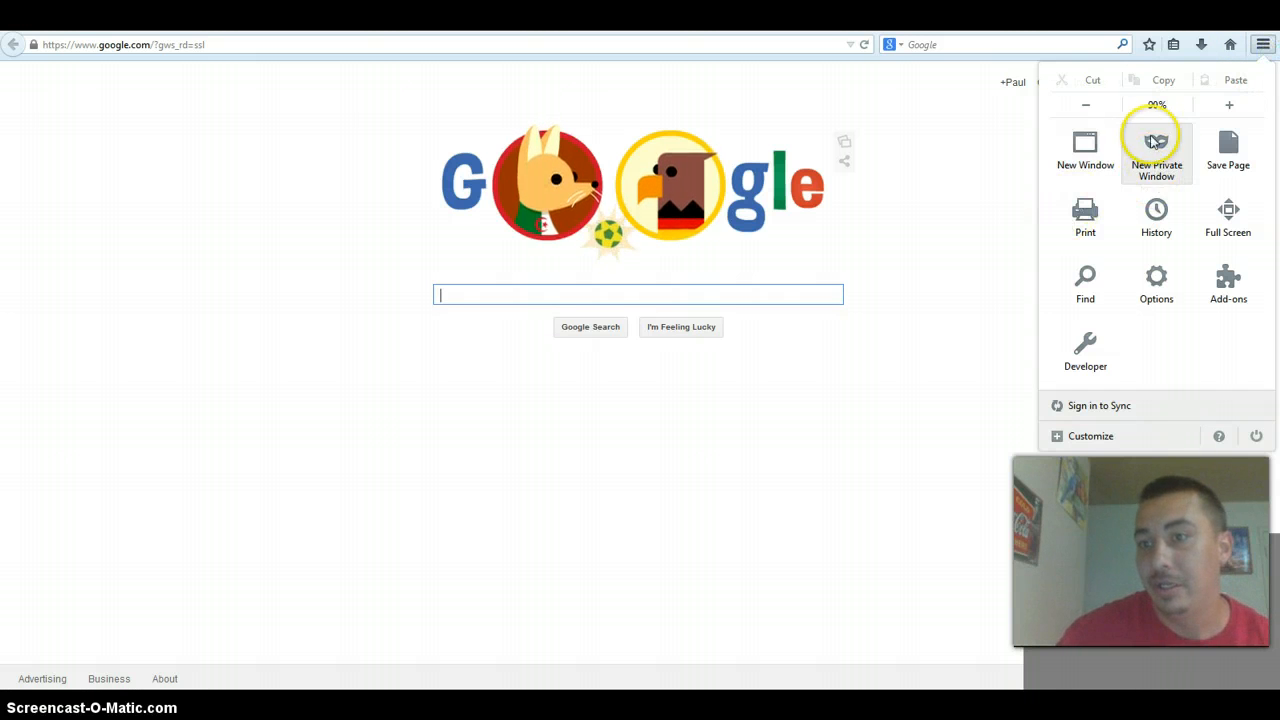
pyautogui.click(1156, 215)
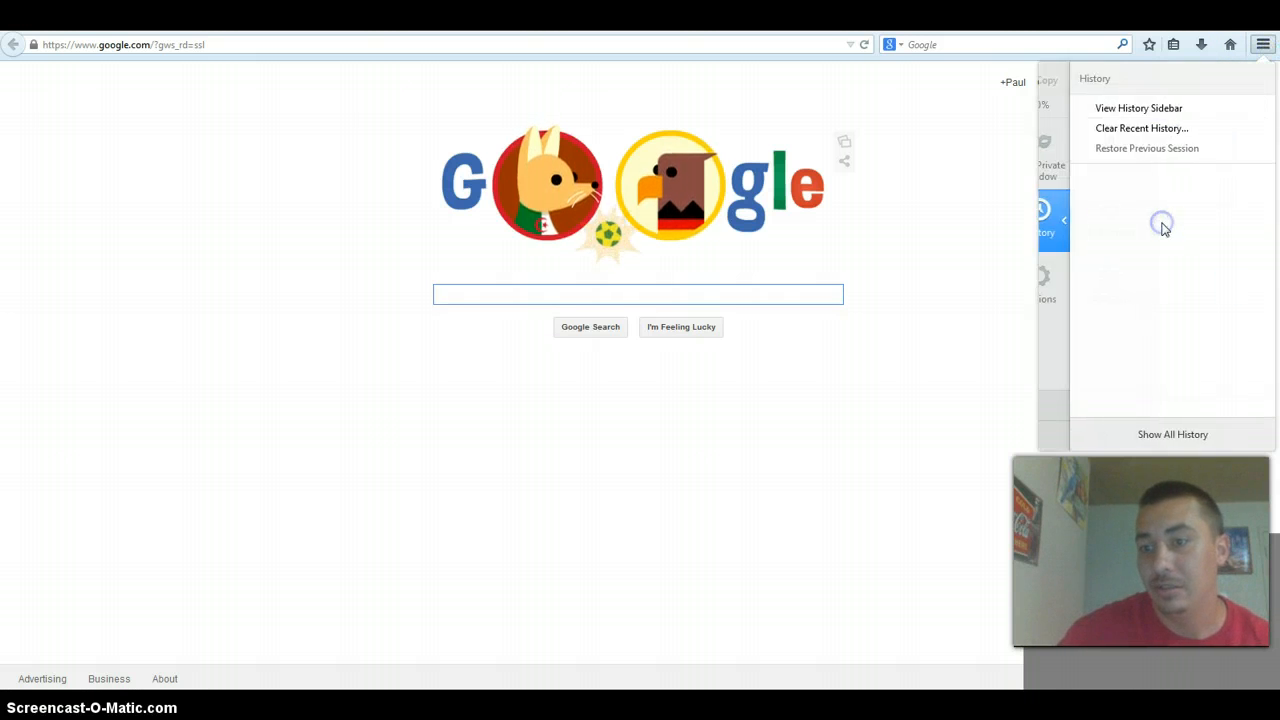
pyautogui.moveTo(1148, 120)
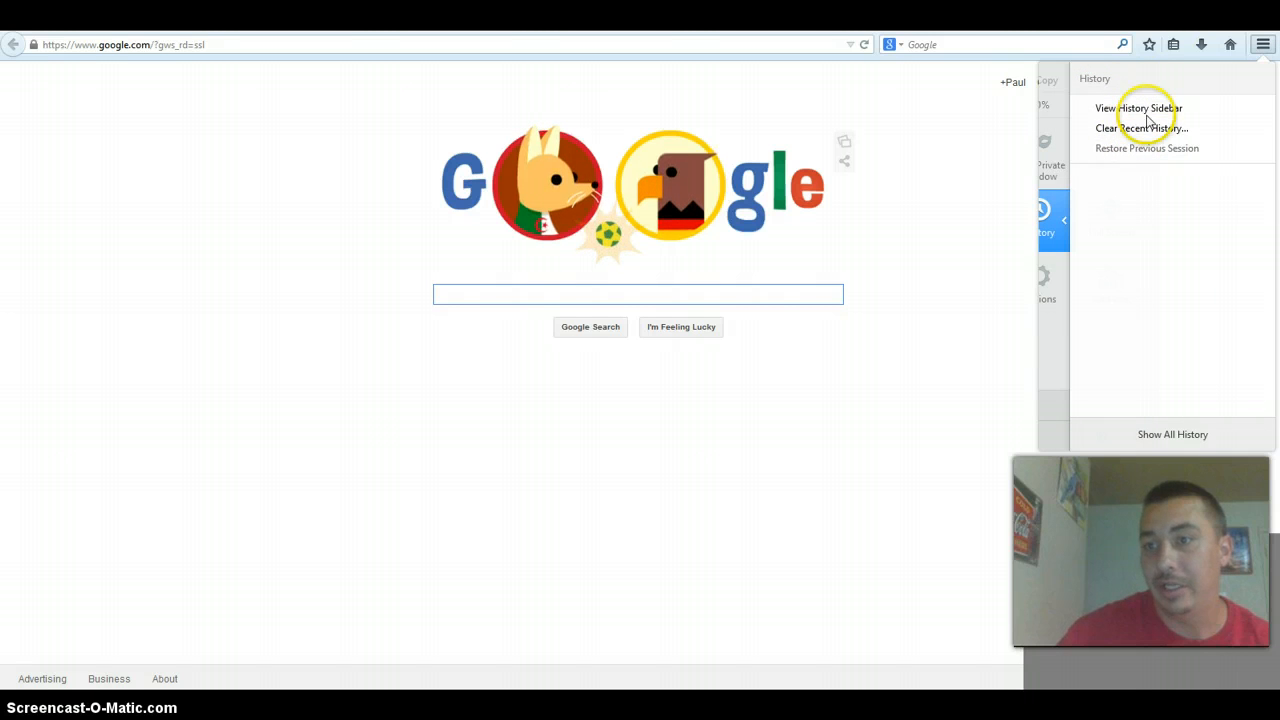
pyautogui.moveTo(1050, 170)
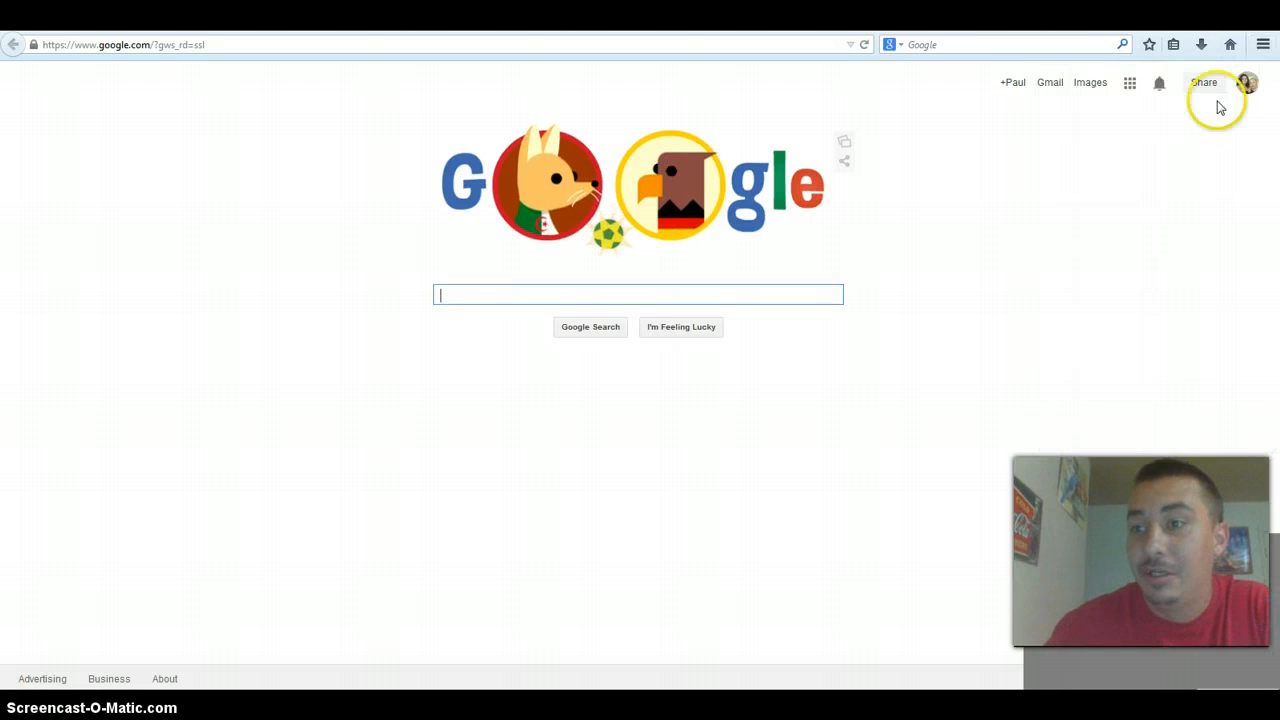
pyautogui.click(1263, 44)
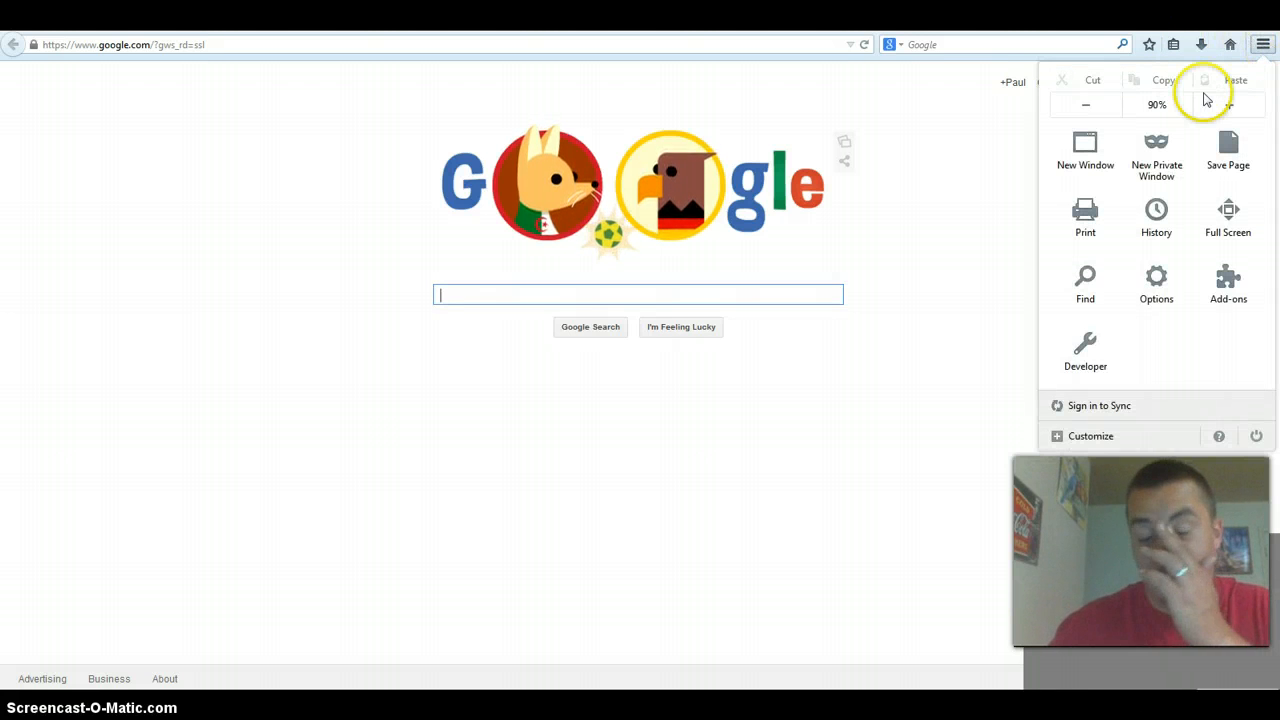
pyautogui.moveTo(977, 234)
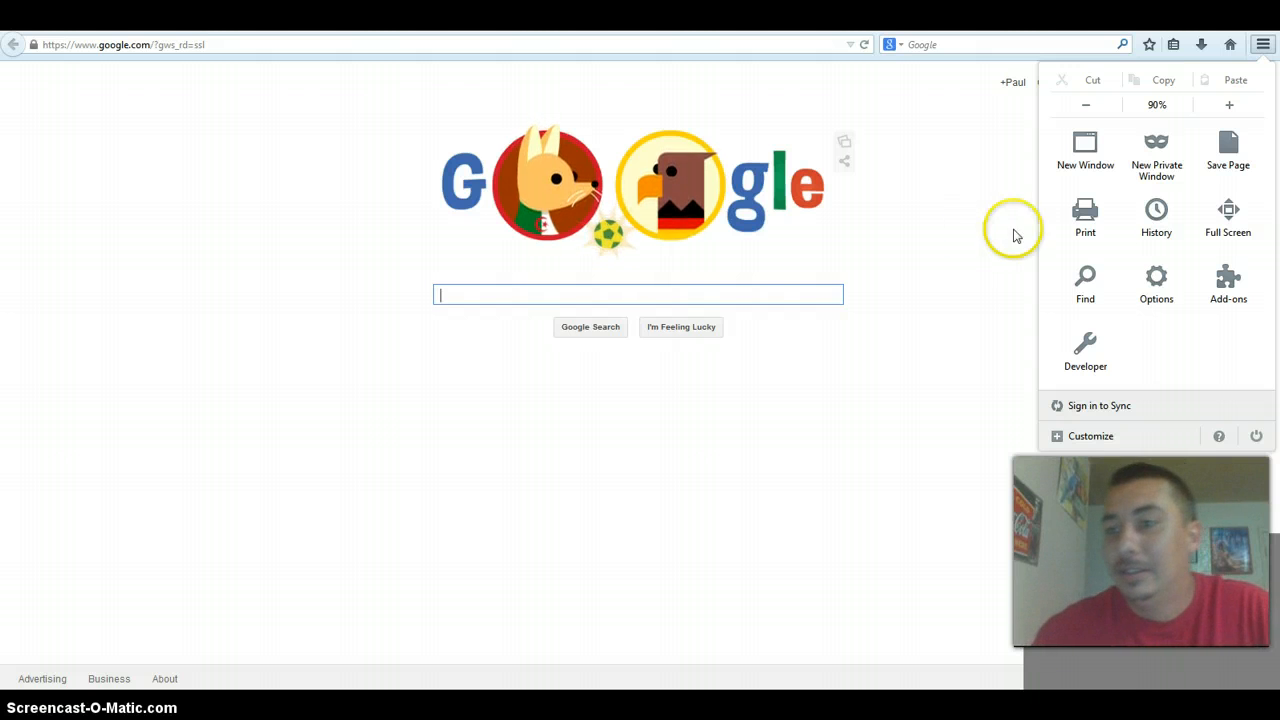
pyautogui.moveTo(1205, 80)
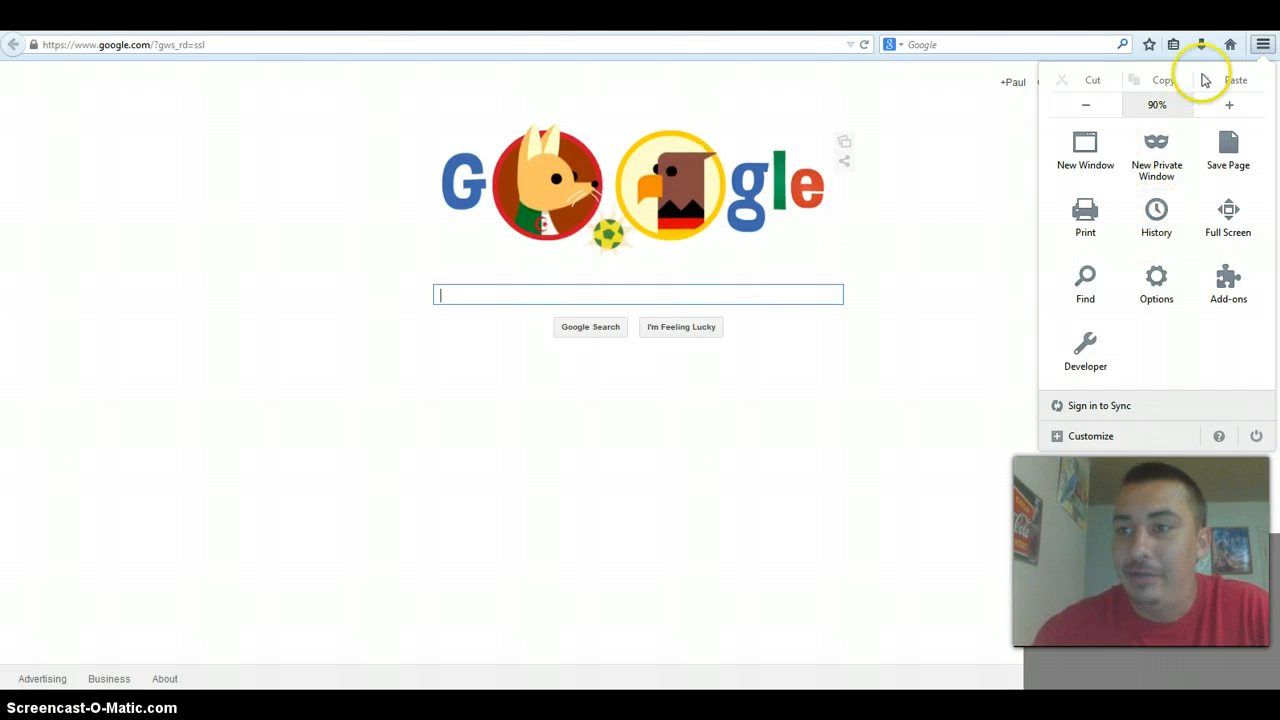
pyautogui.moveTo(807, 232)
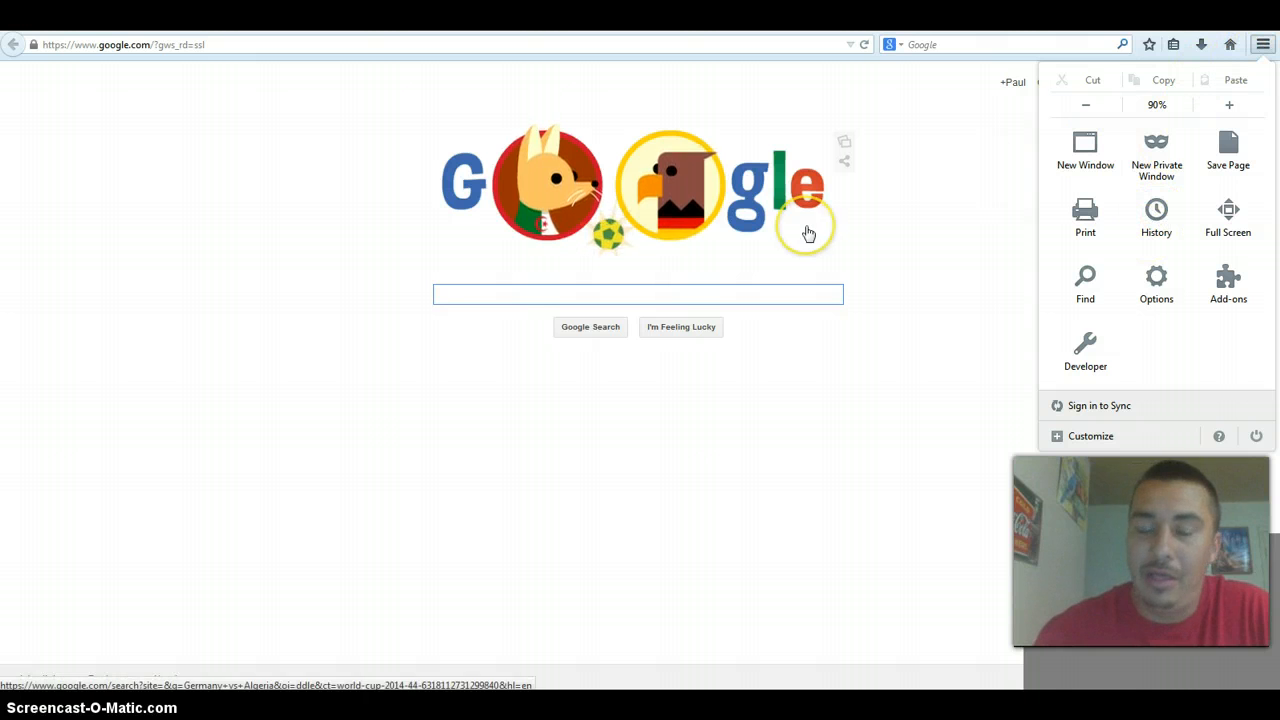
pyautogui.moveTo(1156, 150)
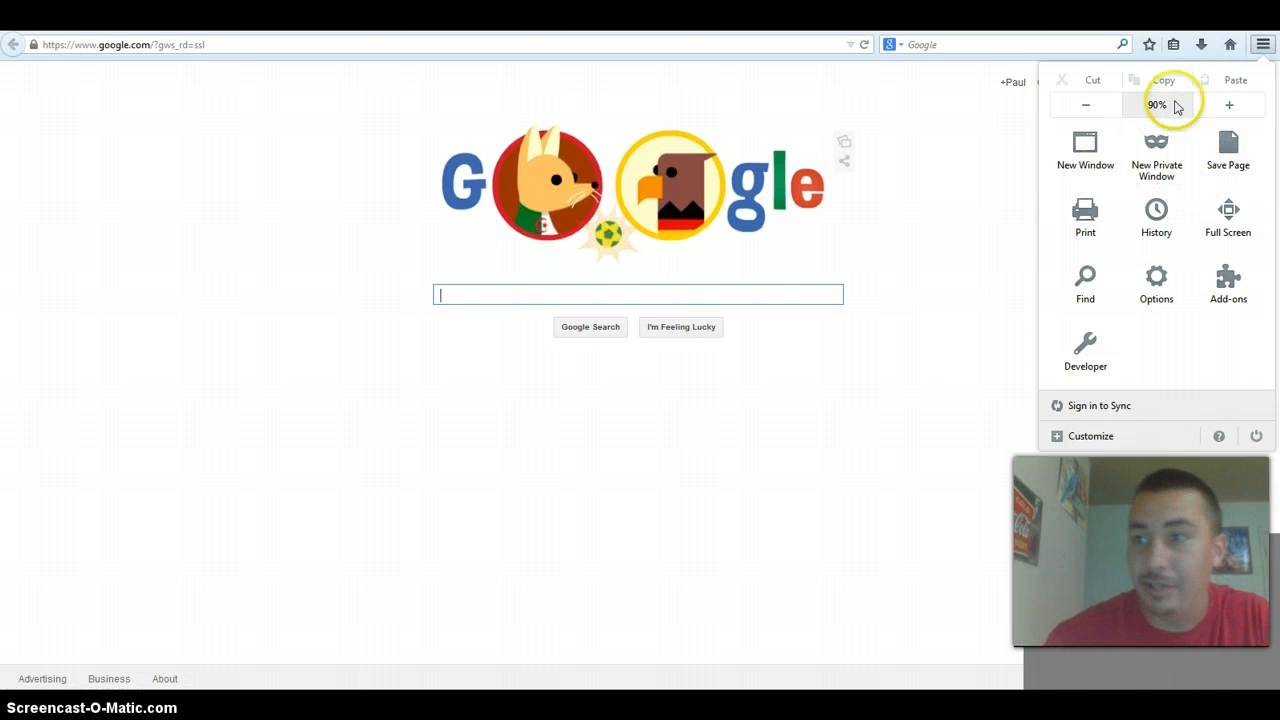
pyautogui.click(1156, 218)
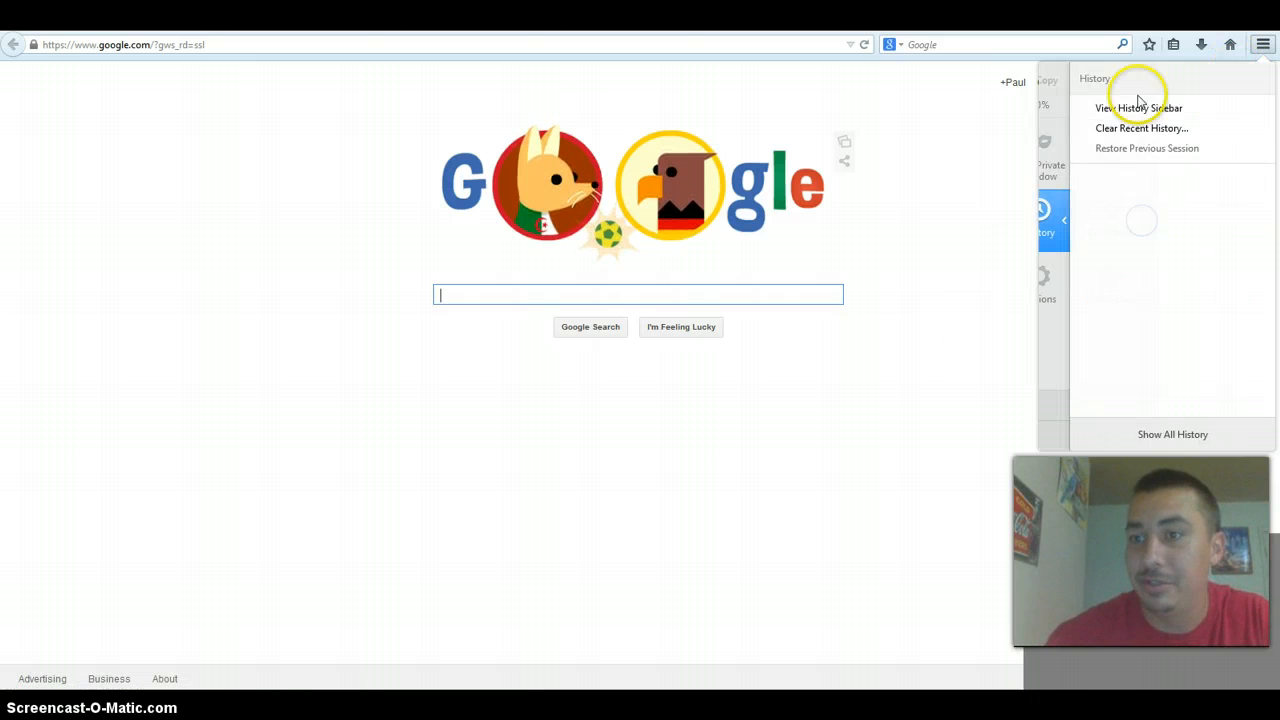
pyautogui.moveTo(1105, 84)
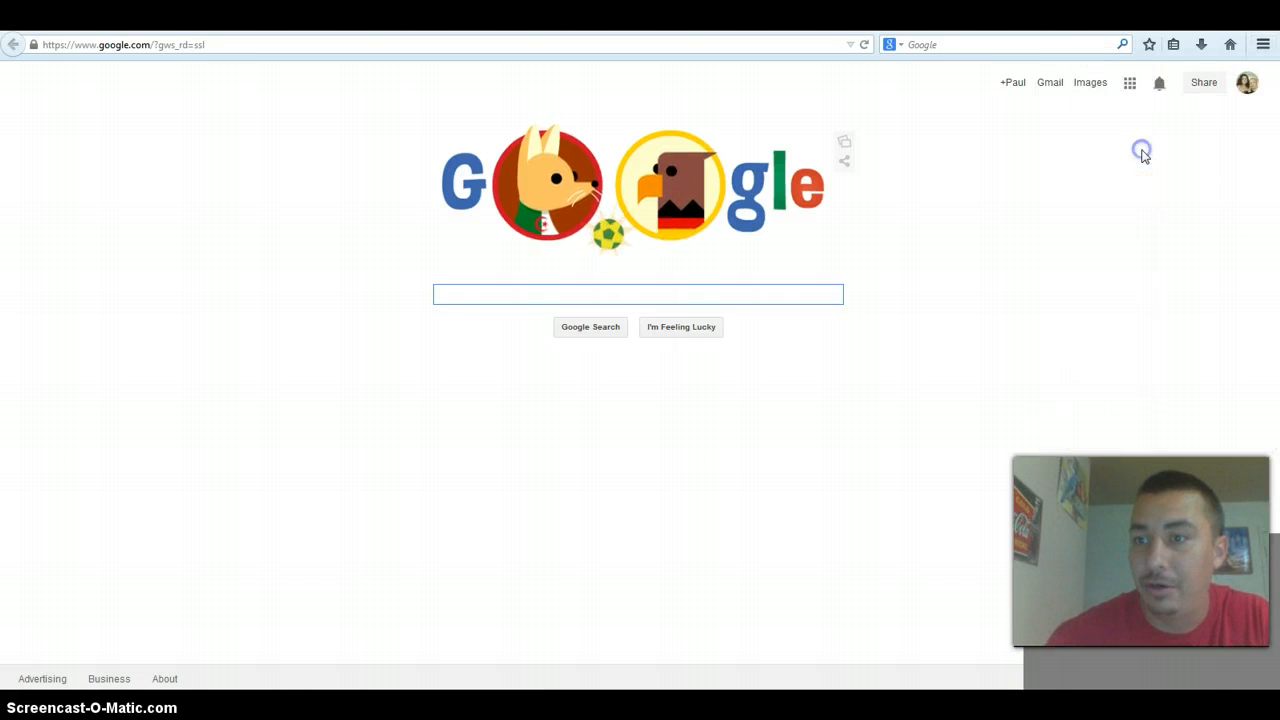
# Clear Recent History for the Everything range, then switch over to Internet Explorer
pyautogui.click(1263, 44)
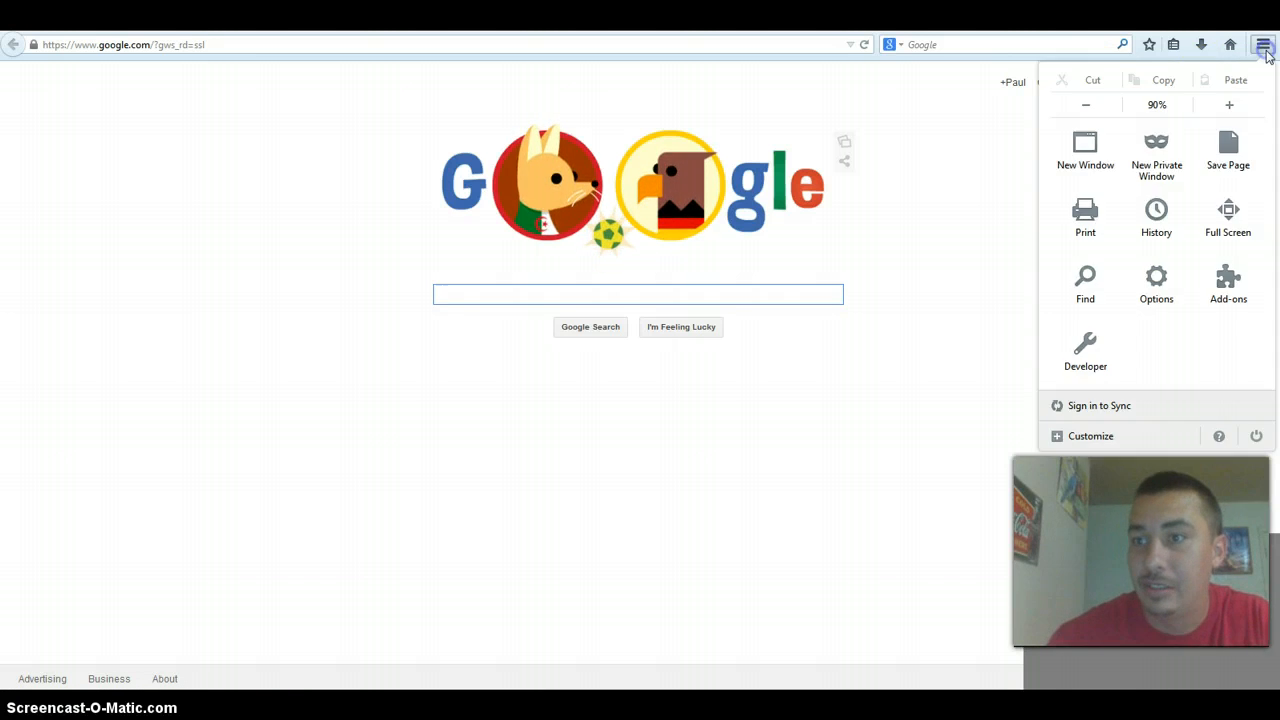
pyautogui.click(1156, 218)
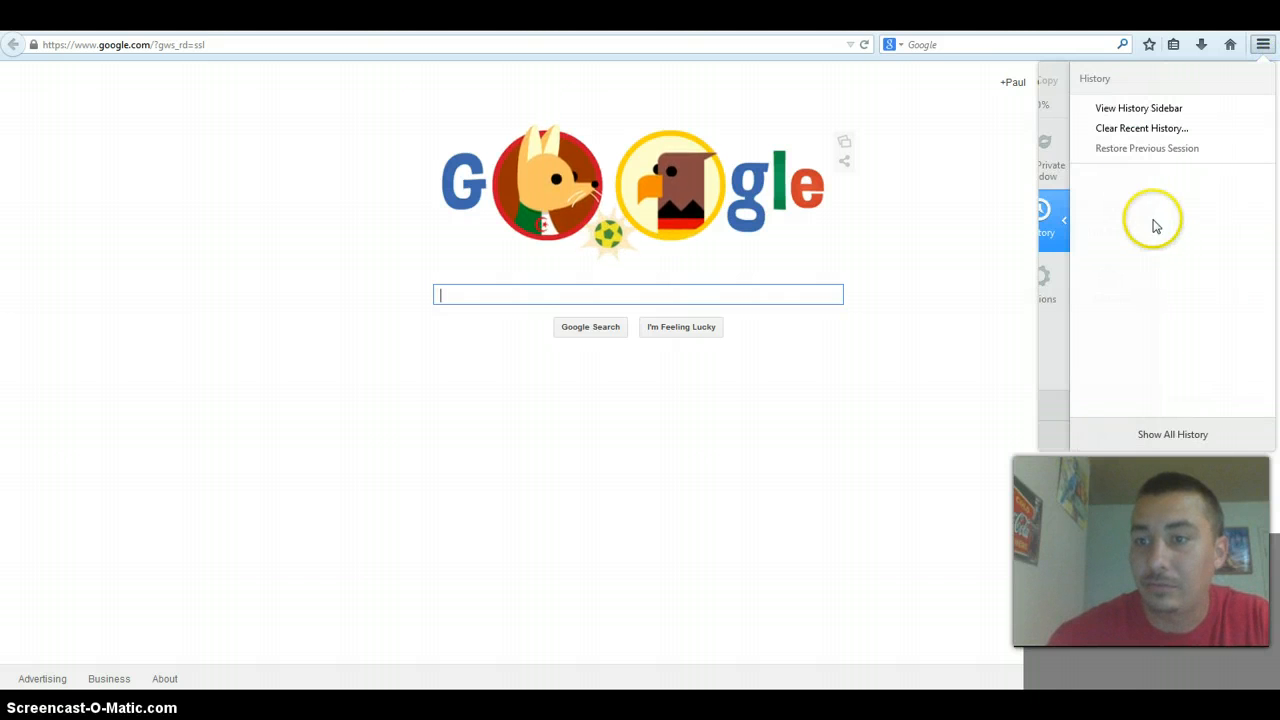
pyautogui.moveTo(1125, 128)
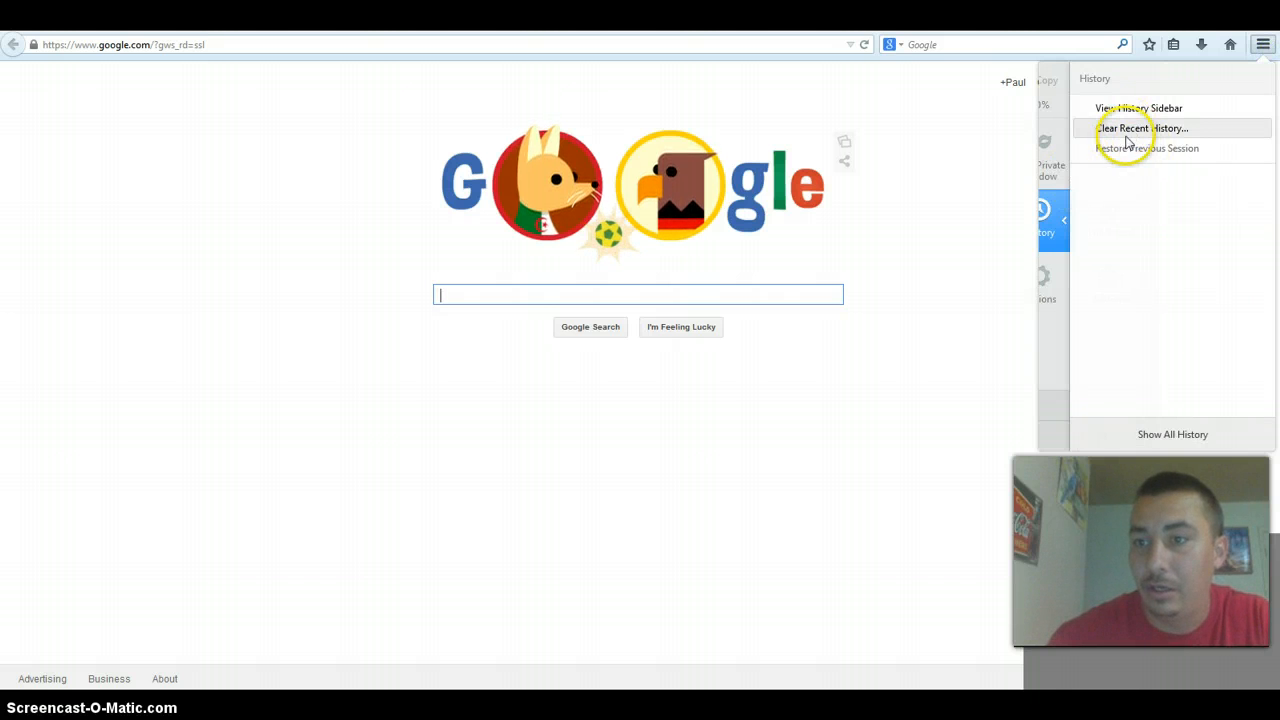
pyautogui.click(1141, 128)
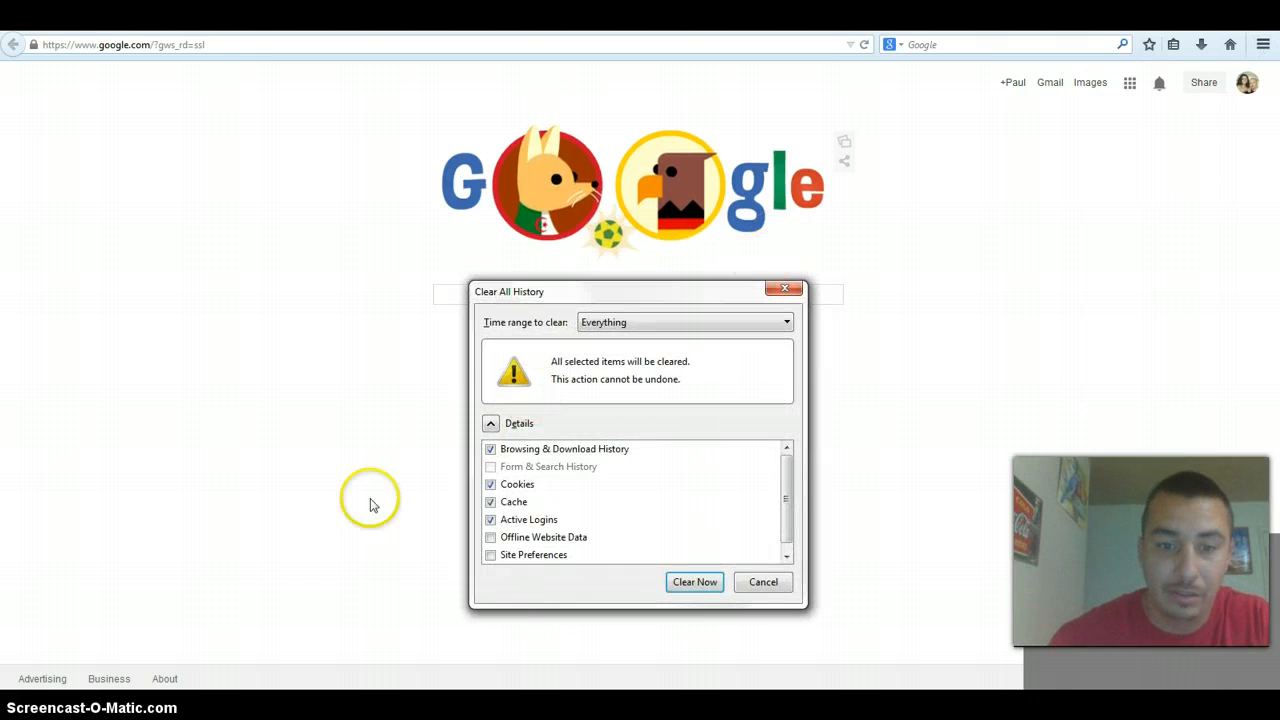
pyautogui.click(694, 582)
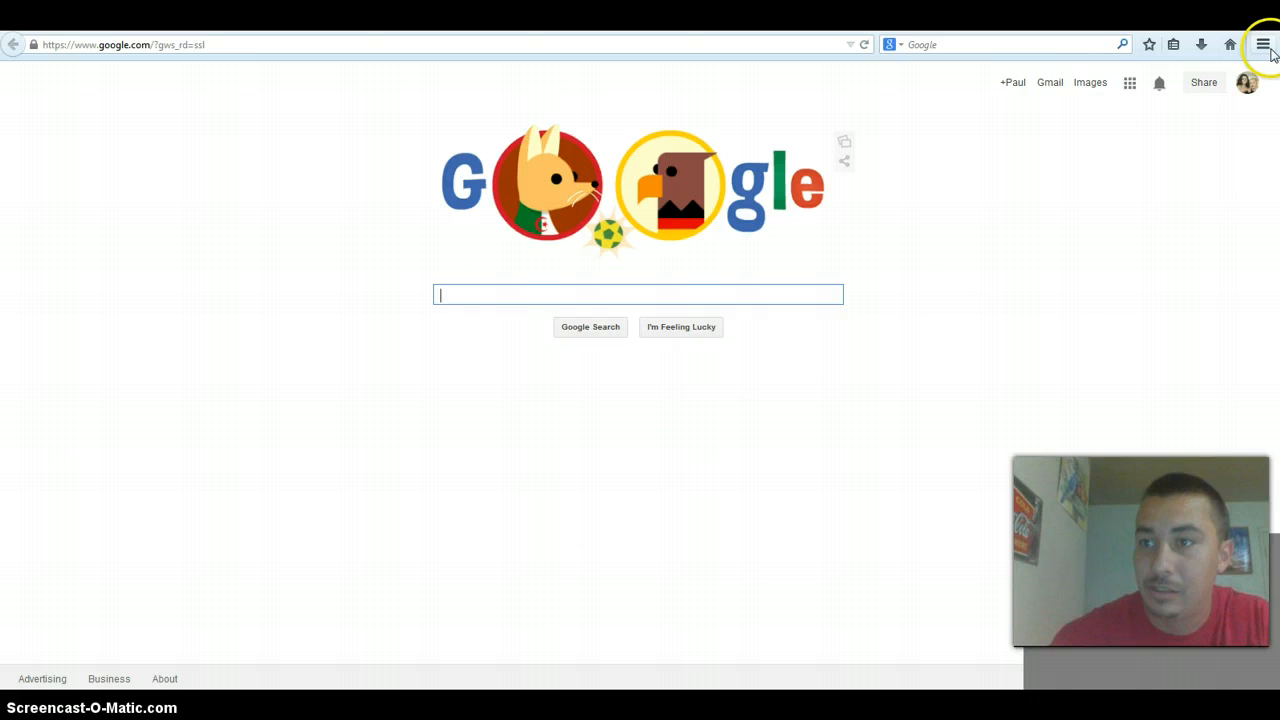
pyautogui.click(1263, 44)
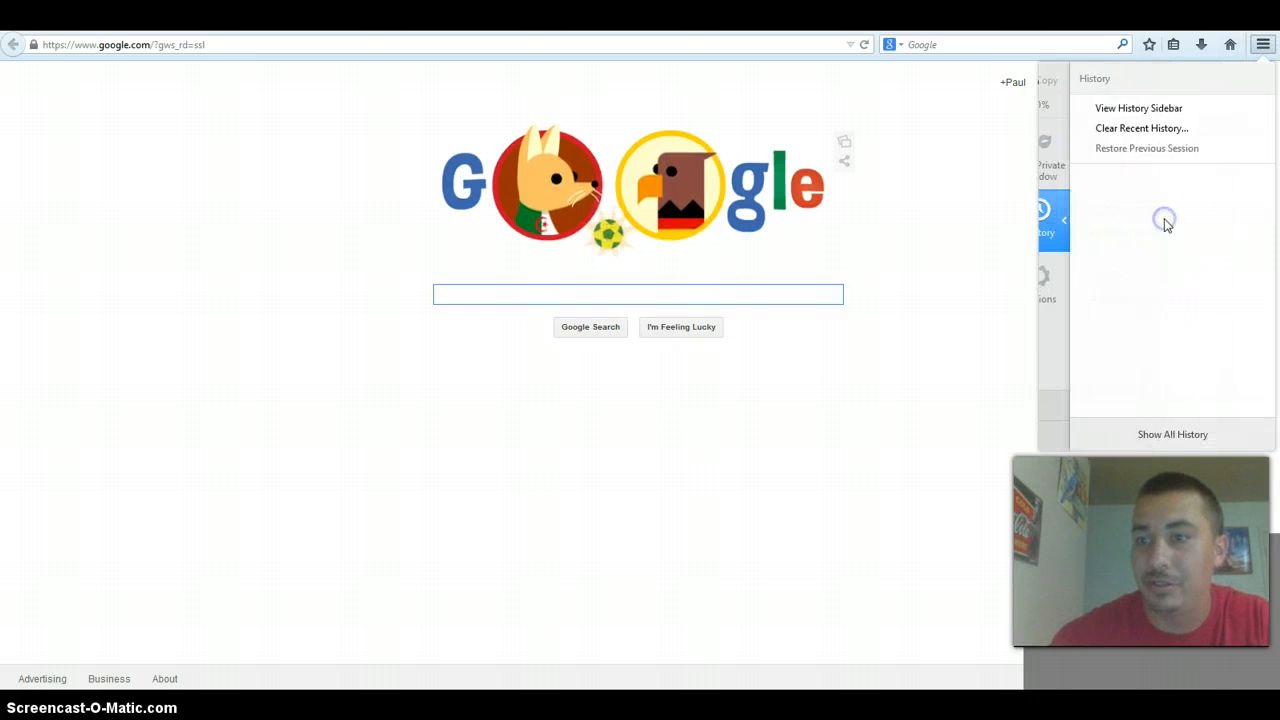
pyautogui.click(656, 610)
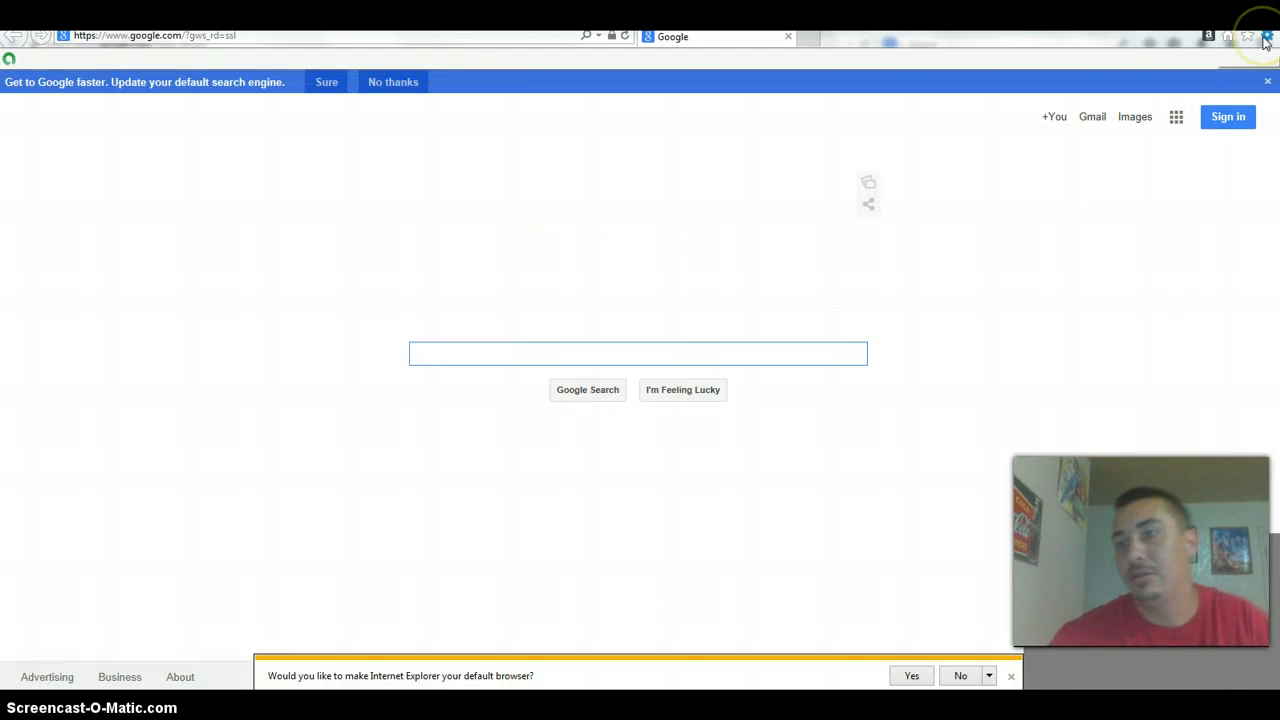
pyautogui.moveTo(1266, 37)
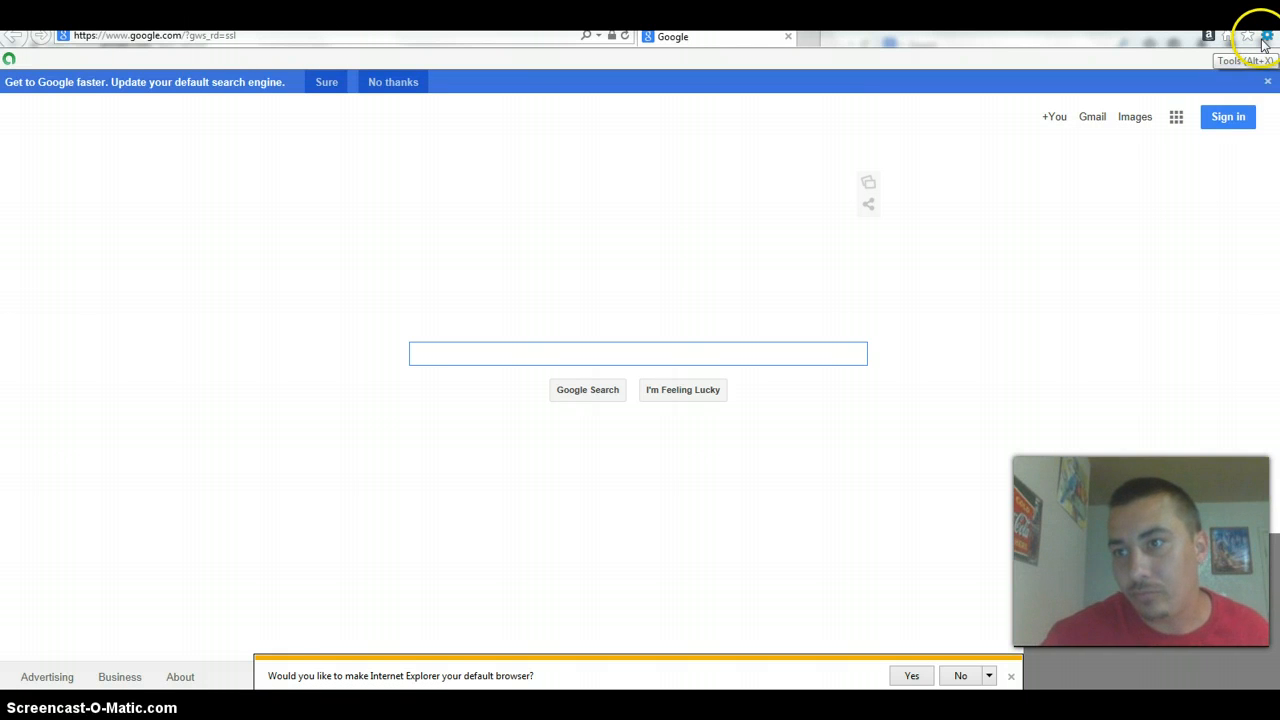
# Bring up Internet Explorer's Delete Browsing History dialog from the Tools > Safety options
pyautogui.click(1248, 37)
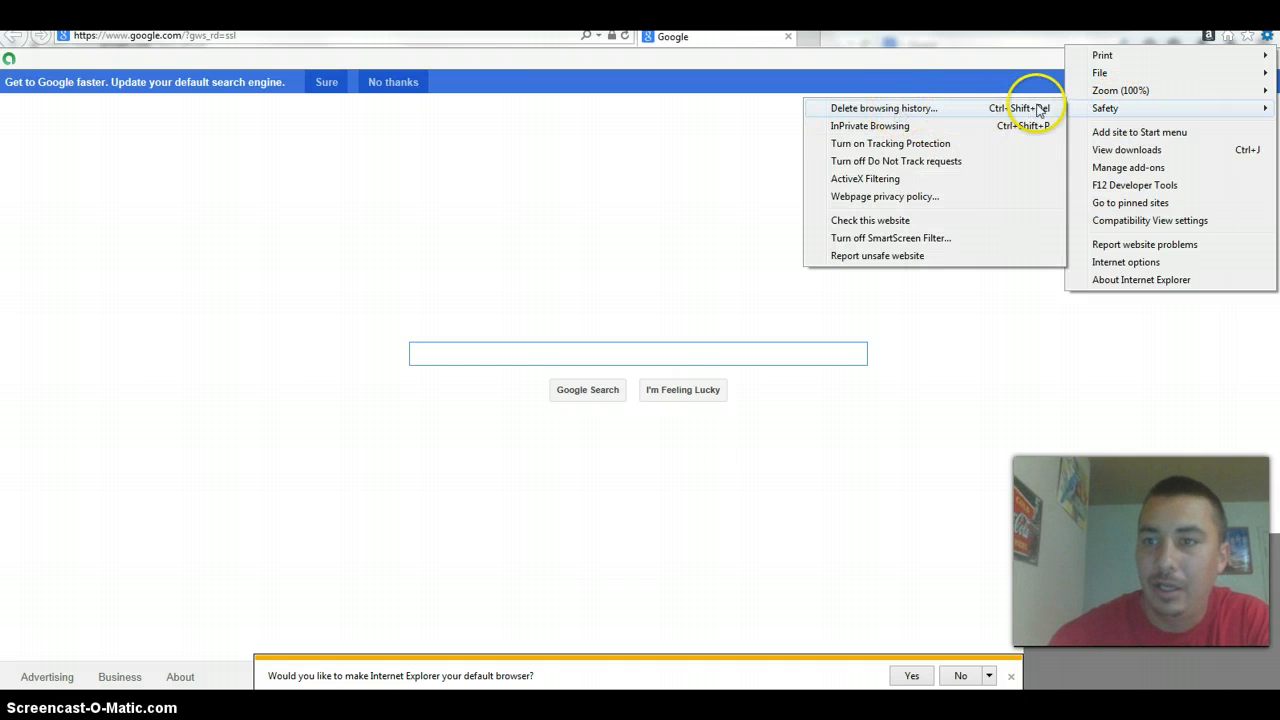
pyautogui.moveTo(871, 108)
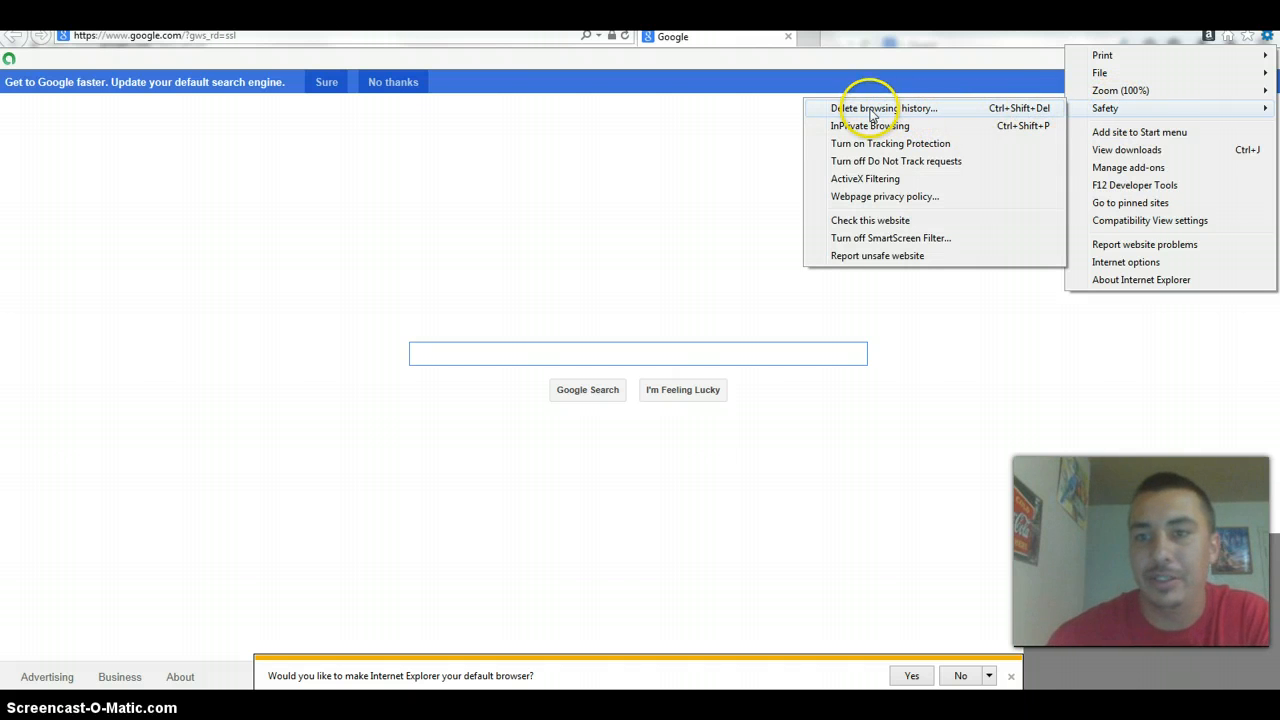
pyautogui.click(882, 108)
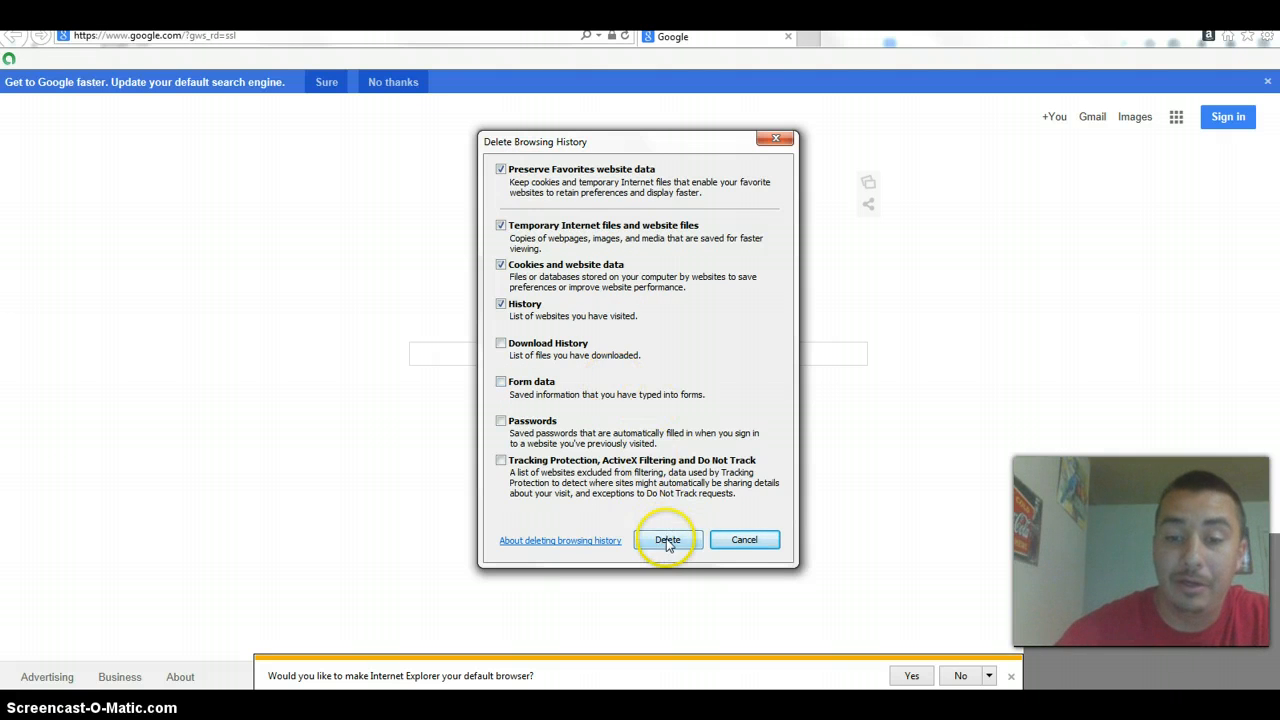
# Delete temporary files, cookies and history with the default checkboxes, keeping favorites data
pyautogui.click(667, 540)
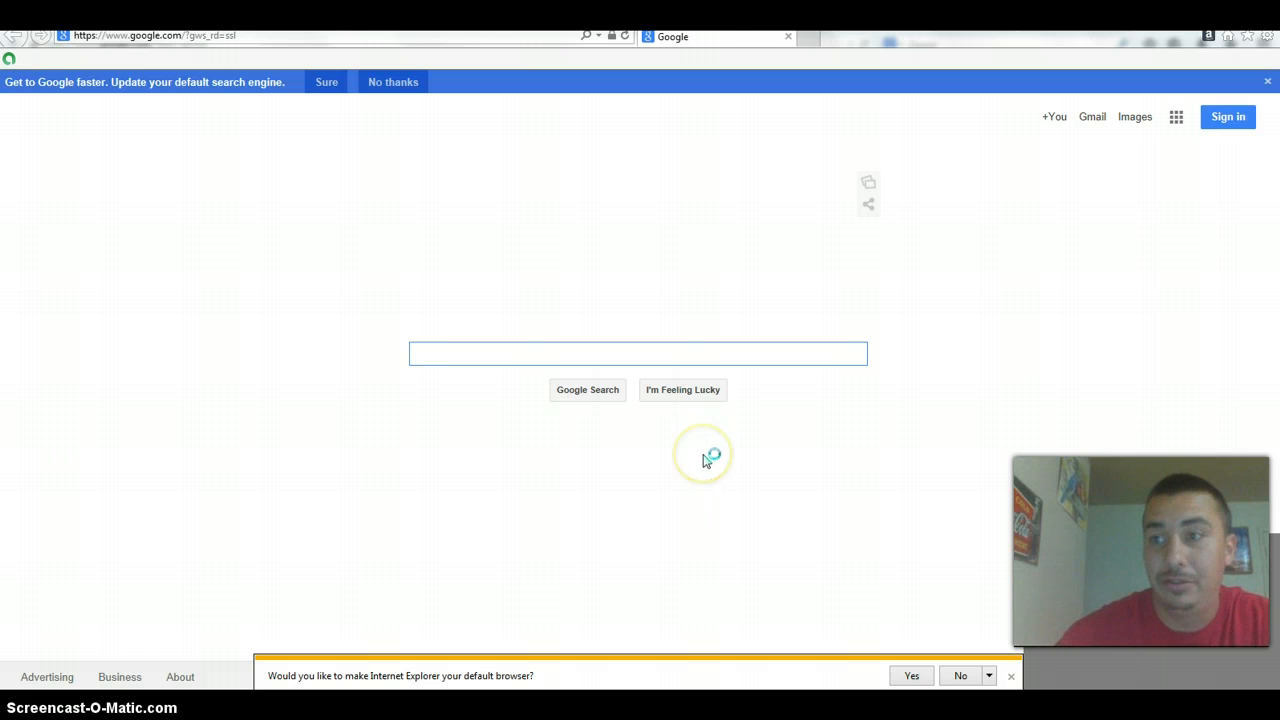
pyautogui.moveTo(889, 293)
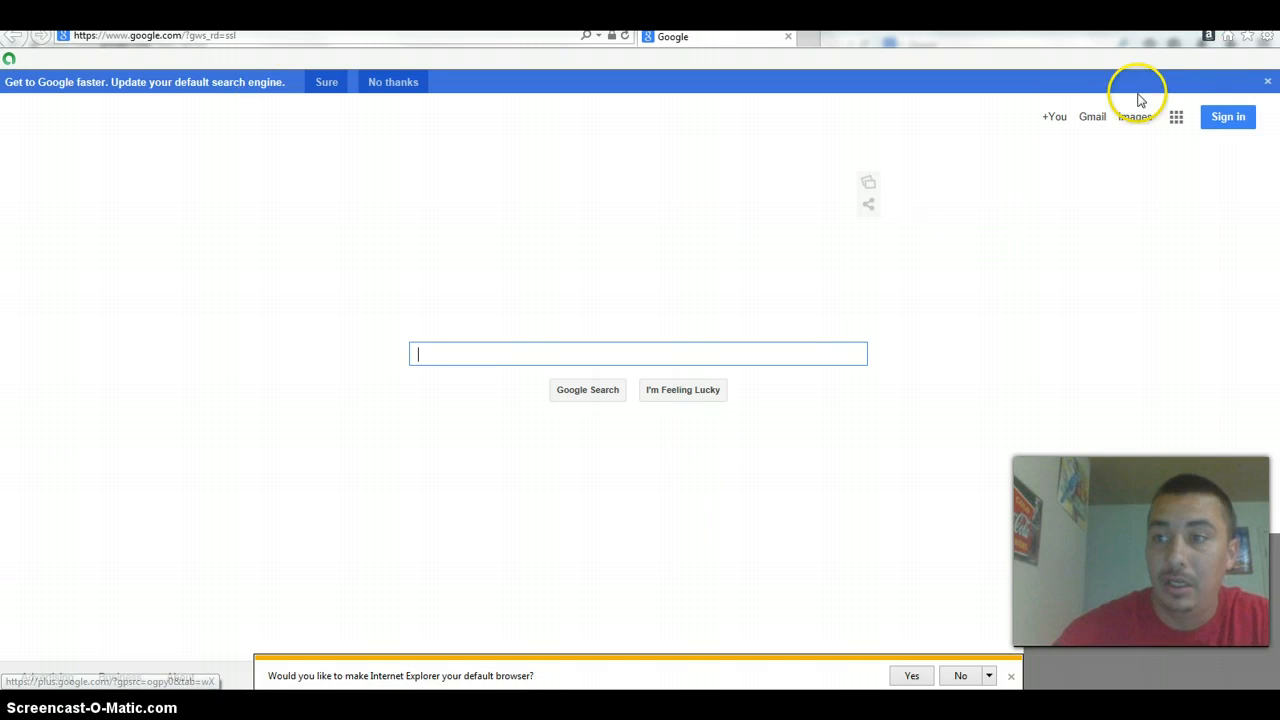
pyautogui.click(1264, 37)
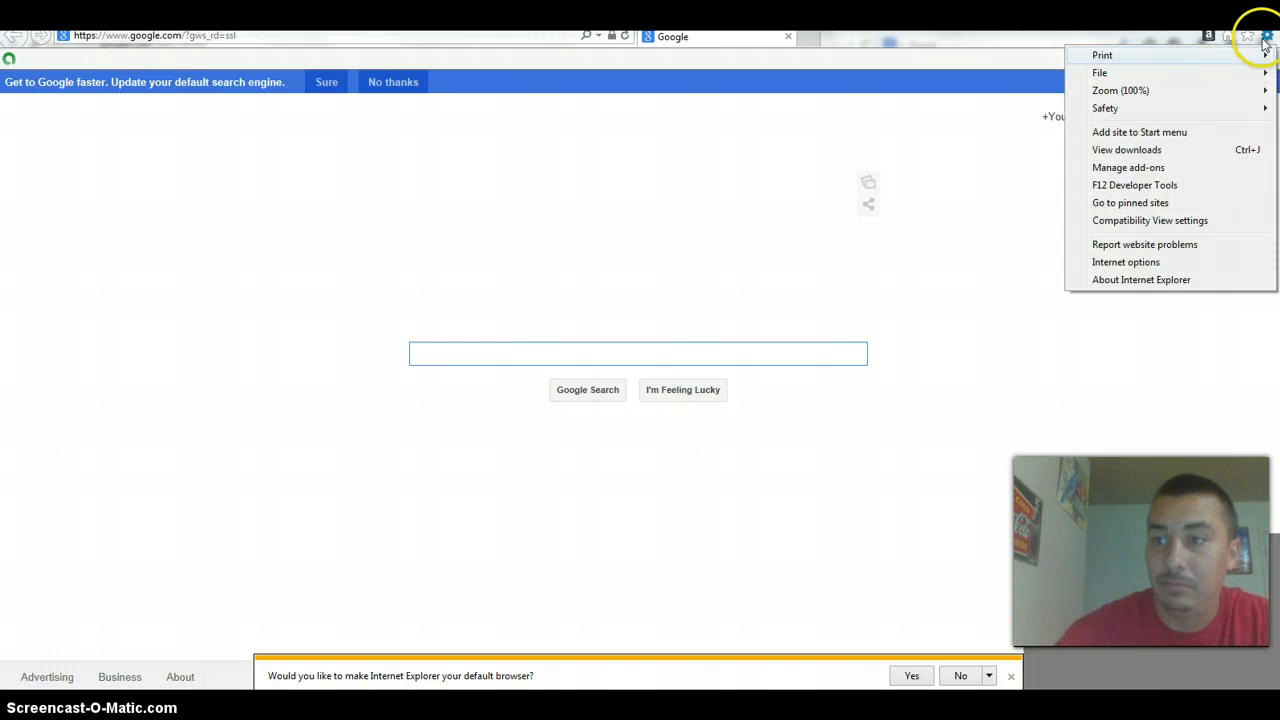
pyautogui.moveTo(1190, 108)
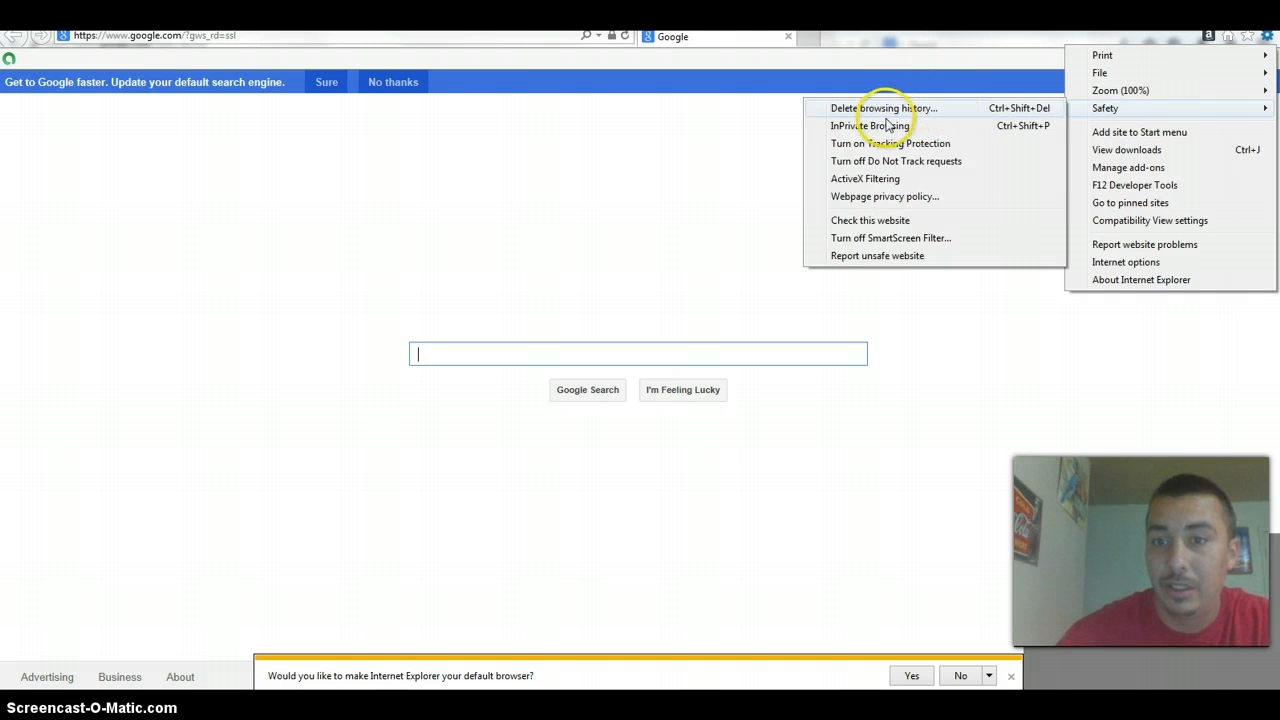
pyautogui.moveTo(935, 115)
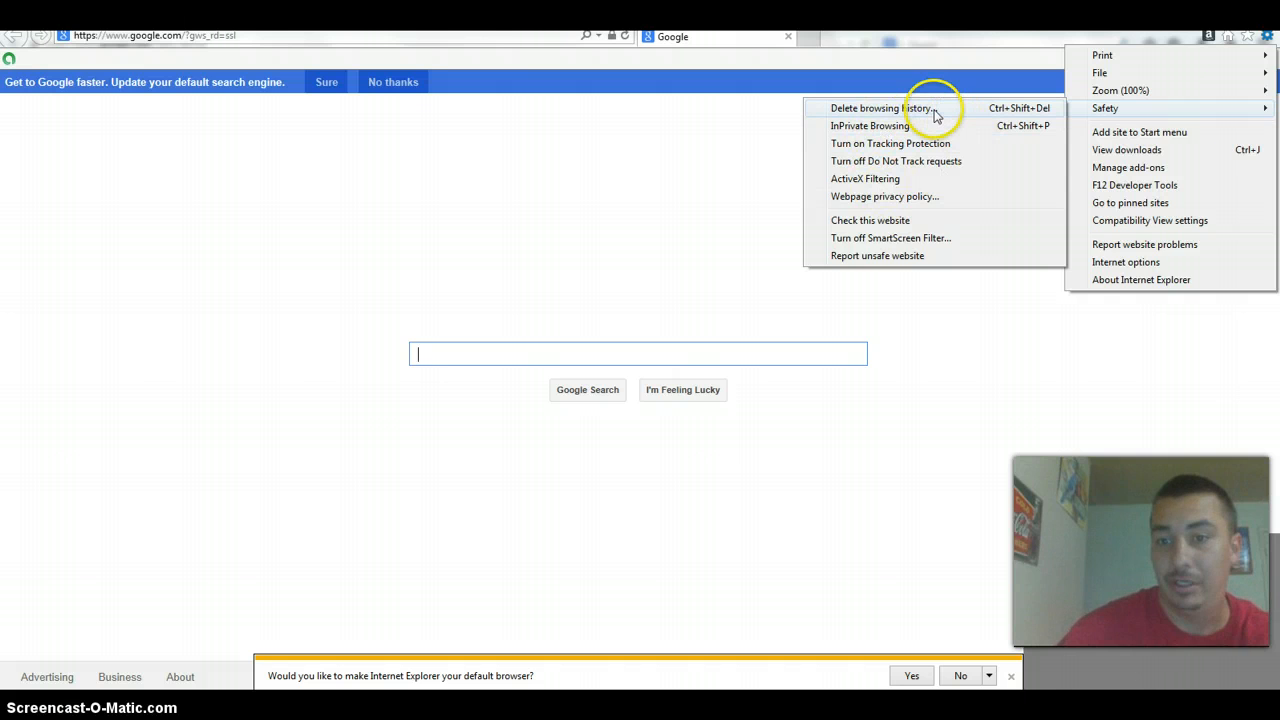
# Run Delete browsing history once more from the Safety options
pyautogui.click(880, 108)
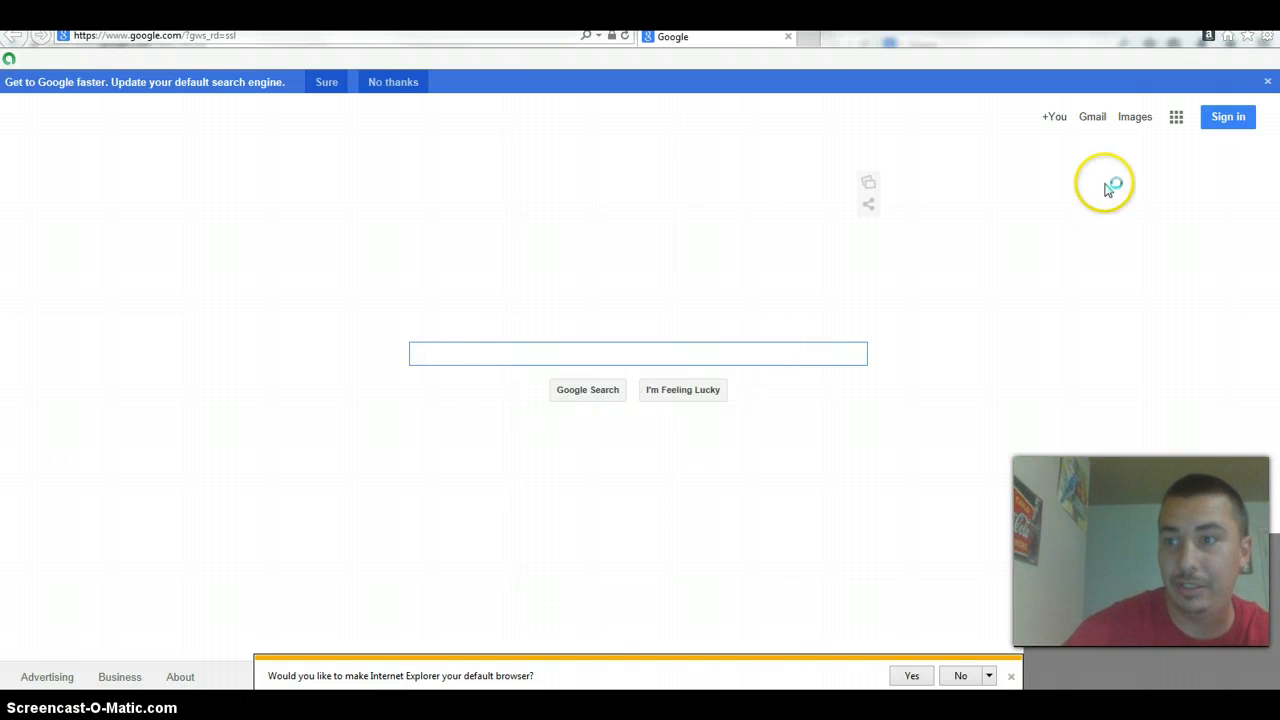
pyautogui.moveTo(1265, 37)
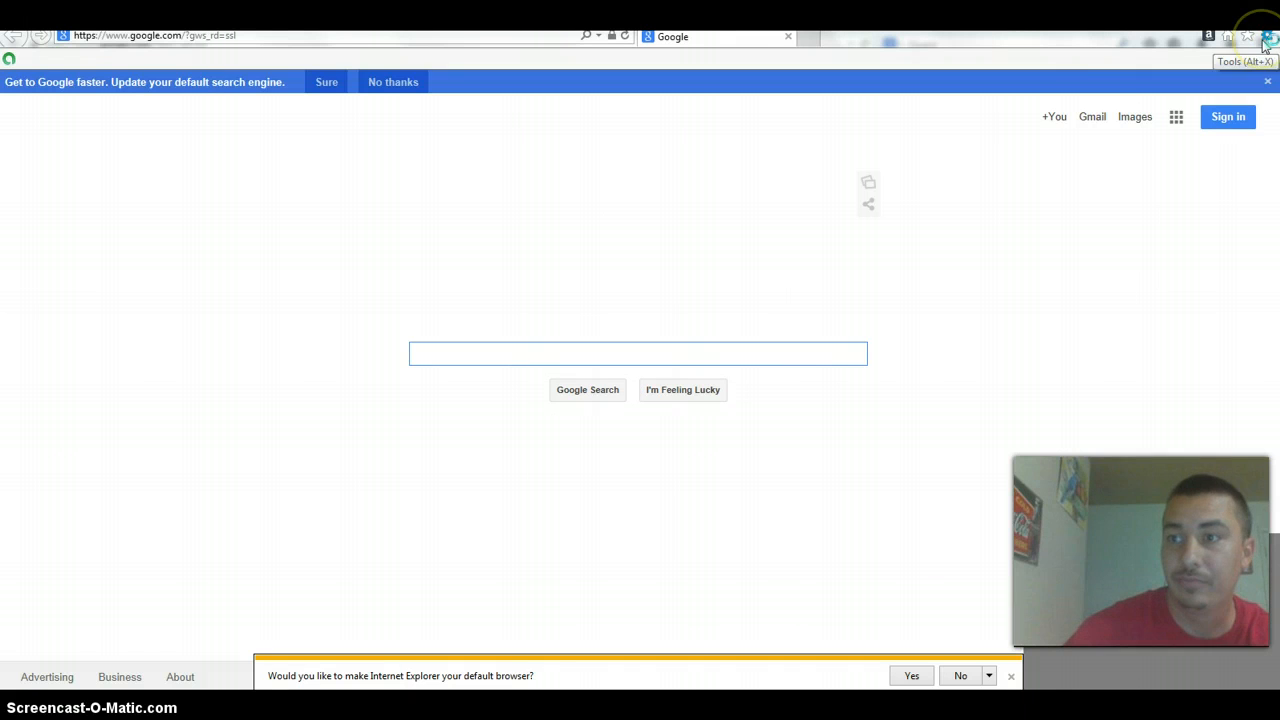
pyautogui.moveTo(683, 390)
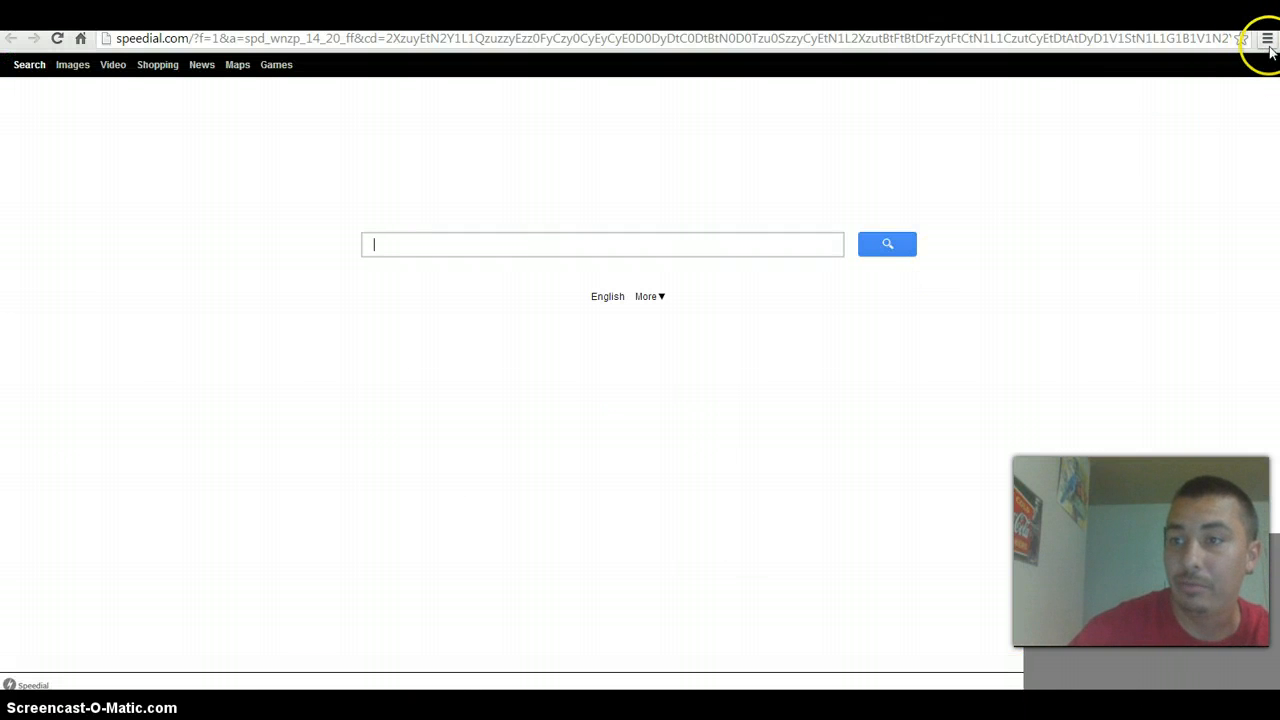
# Bring up Chrome's main menu to reach the History page
pyautogui.click(1267, 38)
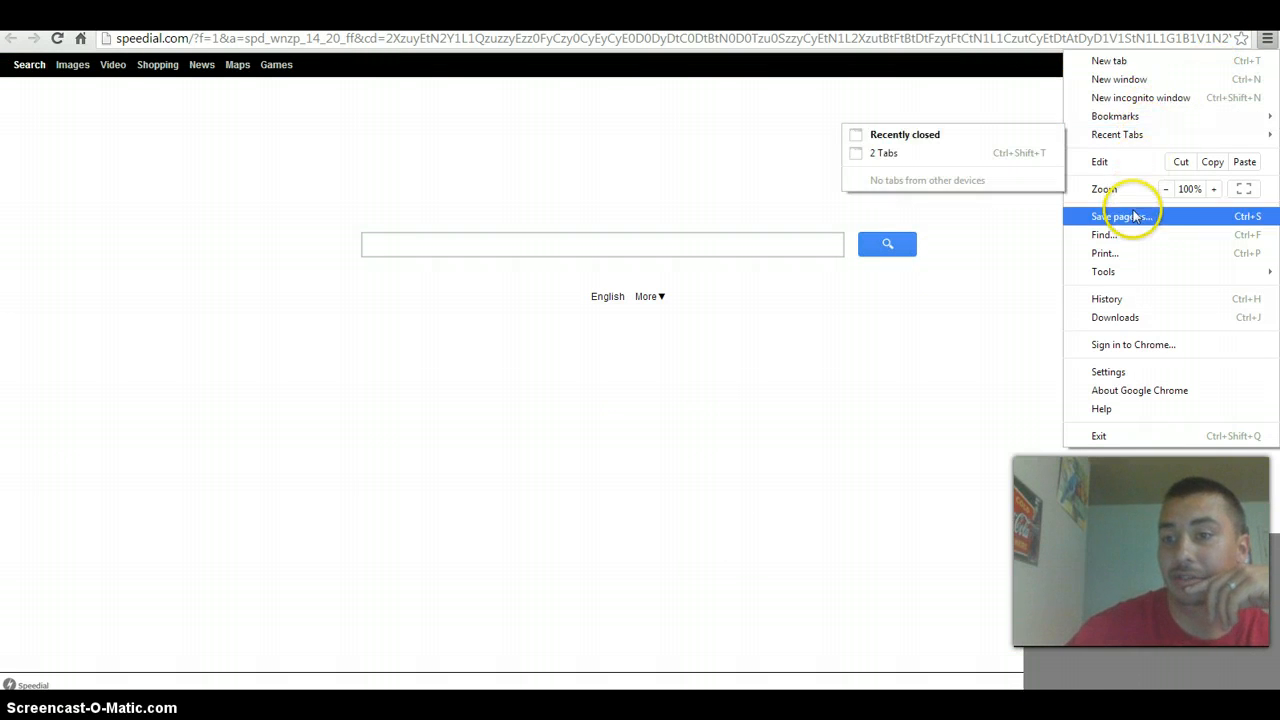
pyautogui.moveTo(1127, 216)
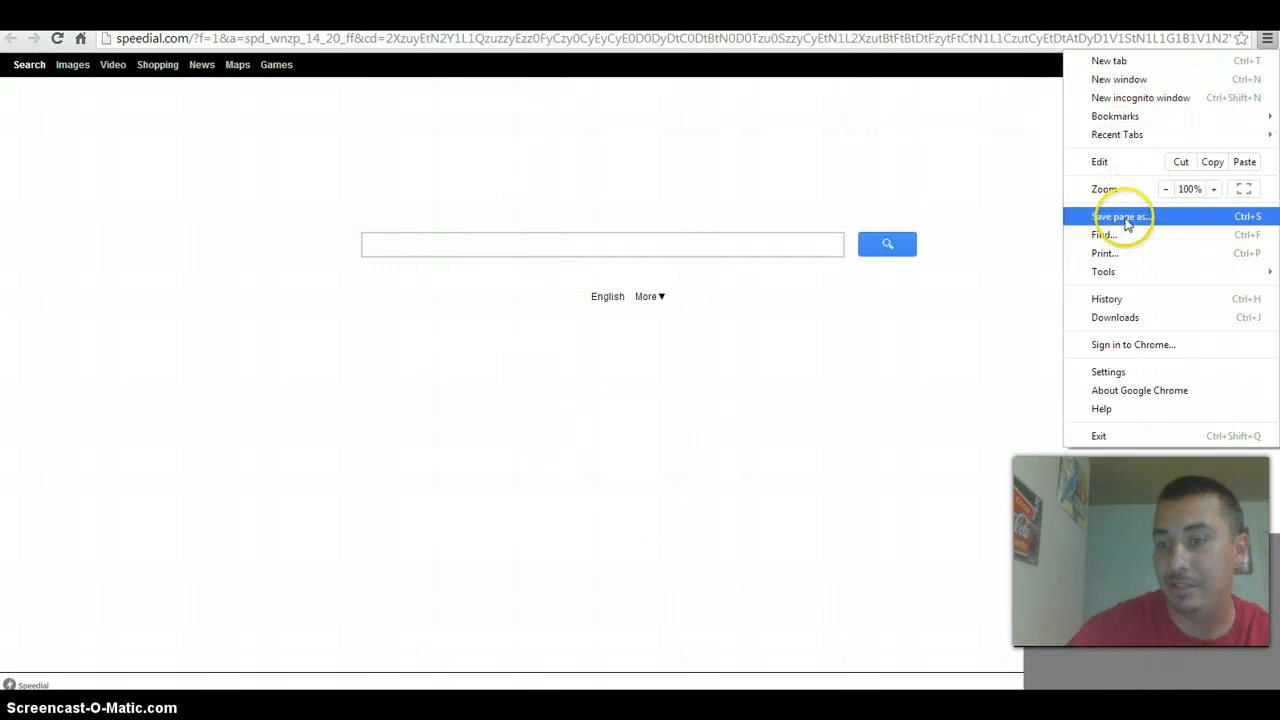
pyautogui.moveTo(1107, 299)
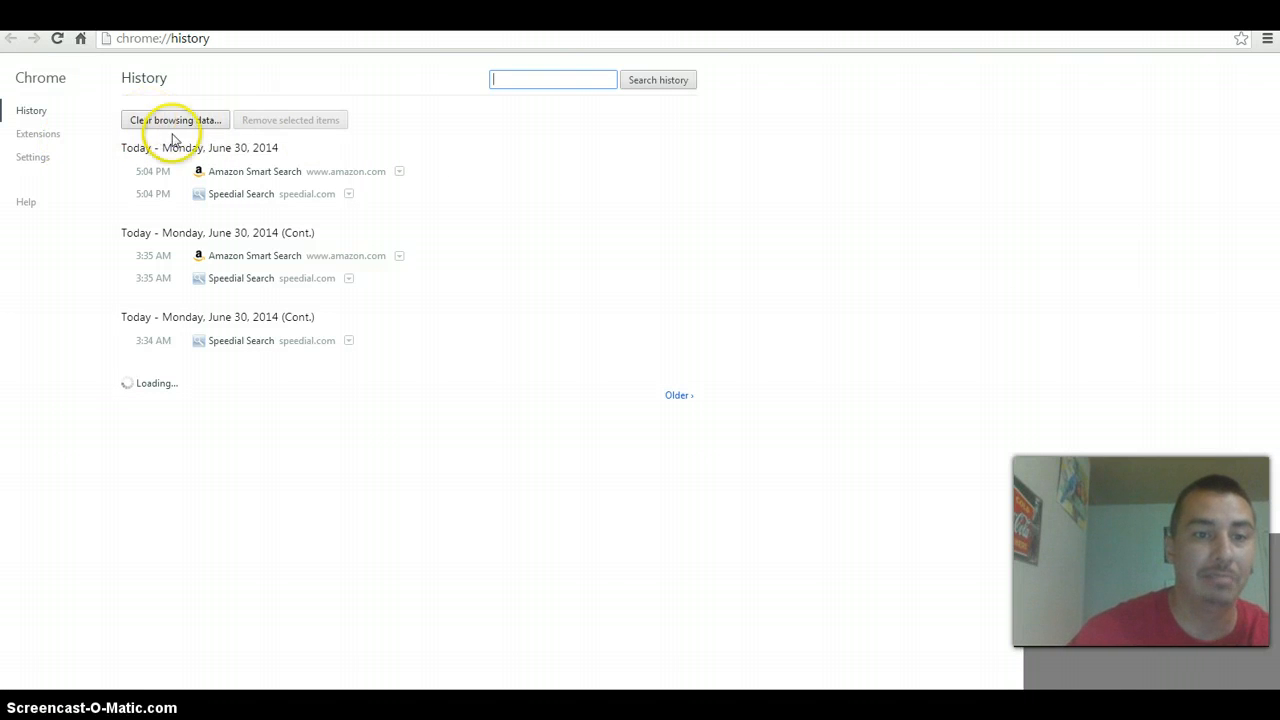
pyautogui.moveTo(65, 140)
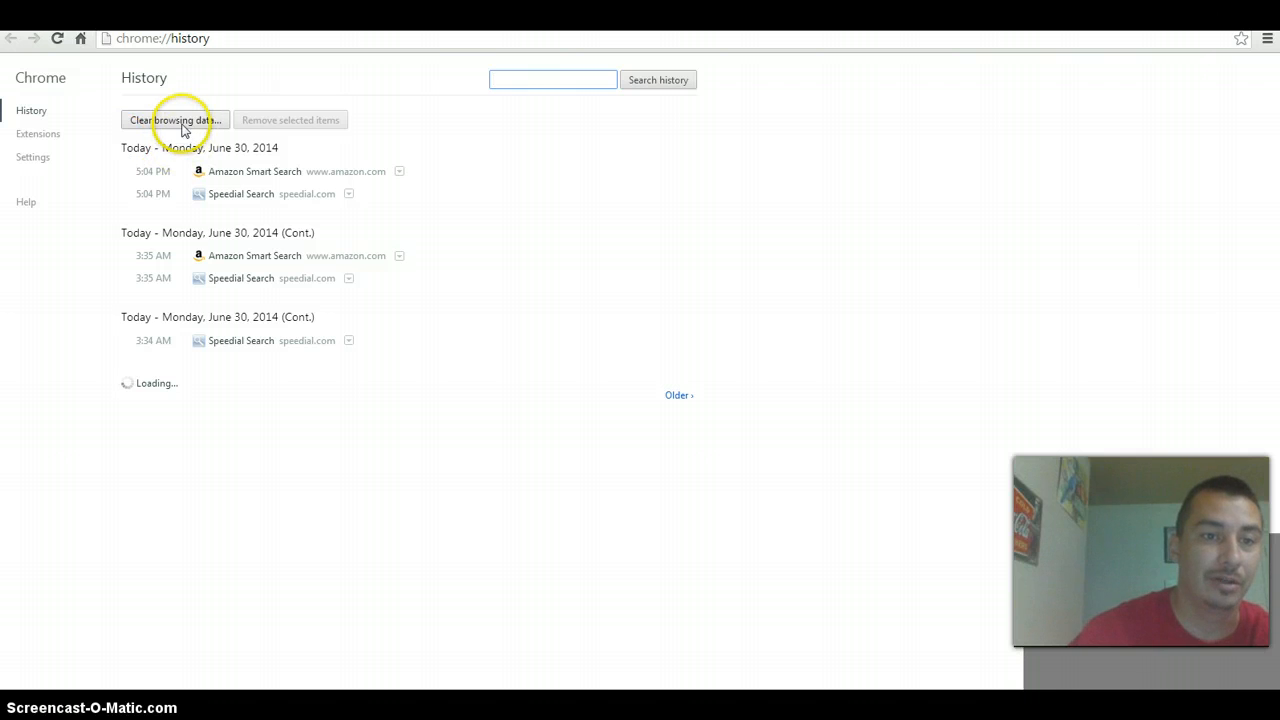
# Clear Chrome's history, cookies and cached files for the past hour via Clear browsing data
pyautogui.click(174, 120)
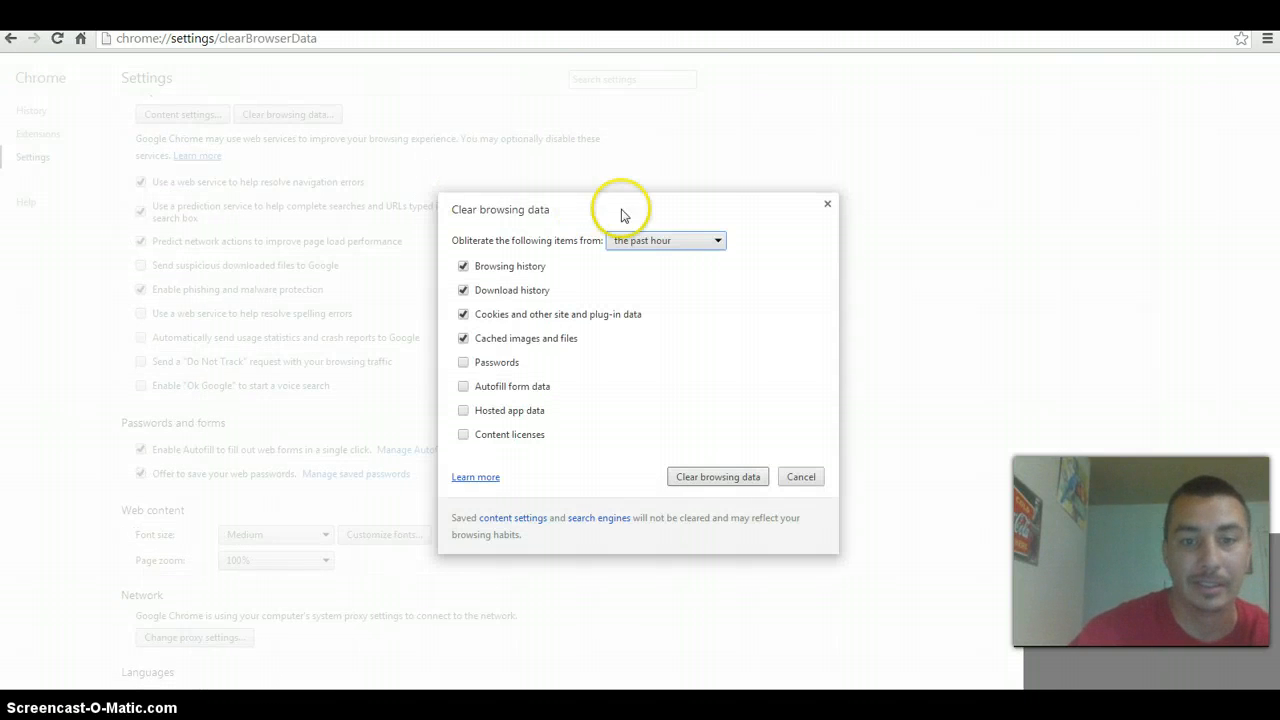
pyautogui.moveTo(758, 318)
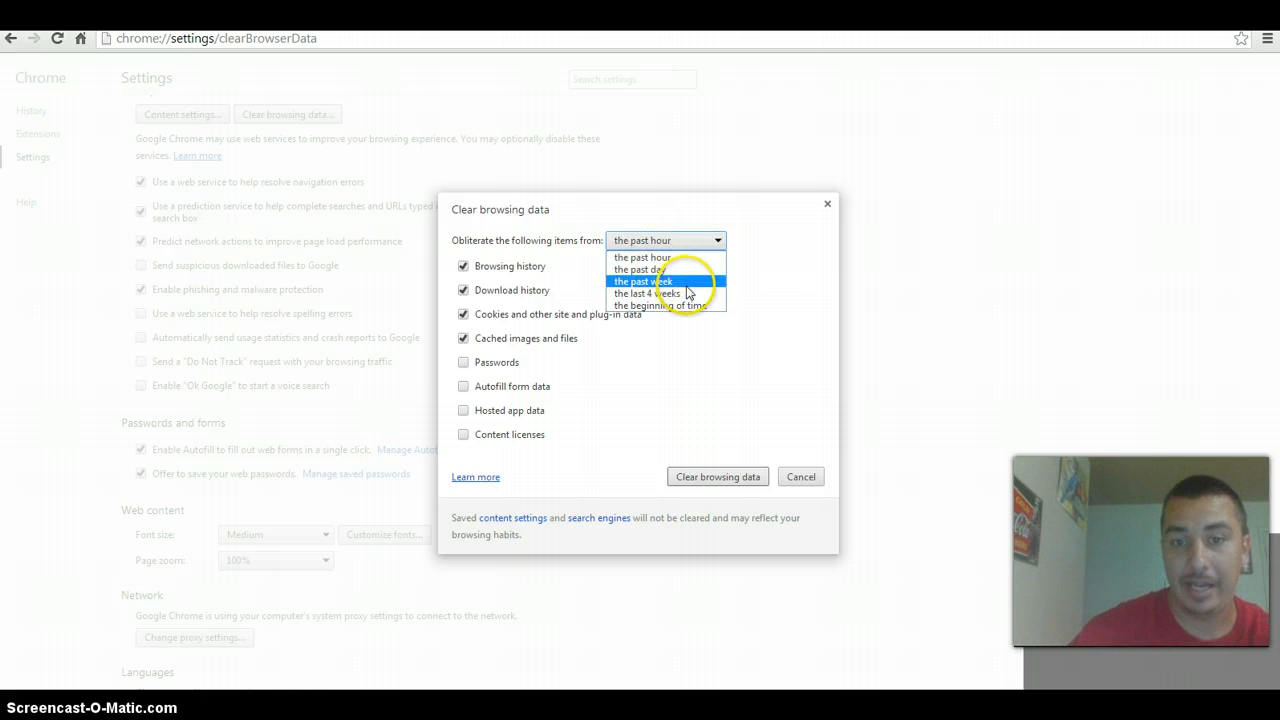
pyautogui.moveTo(665, 293)
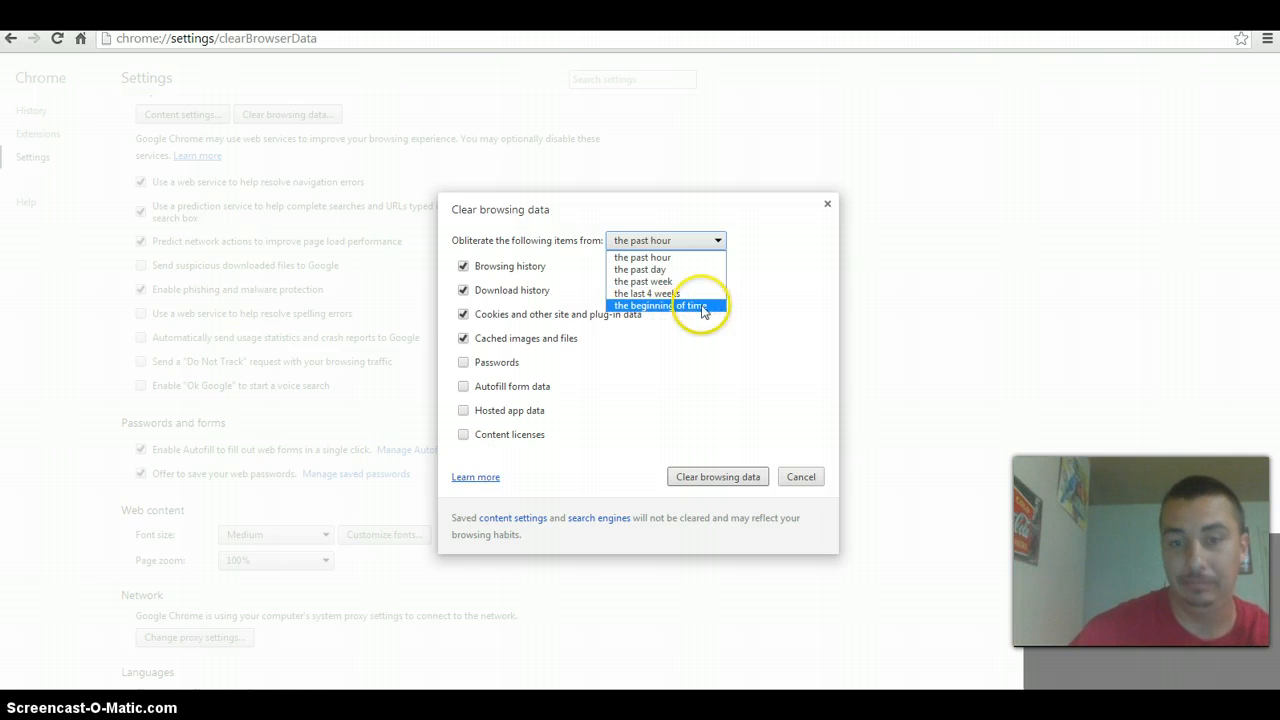
pyautogui.moveTo(643, 257)
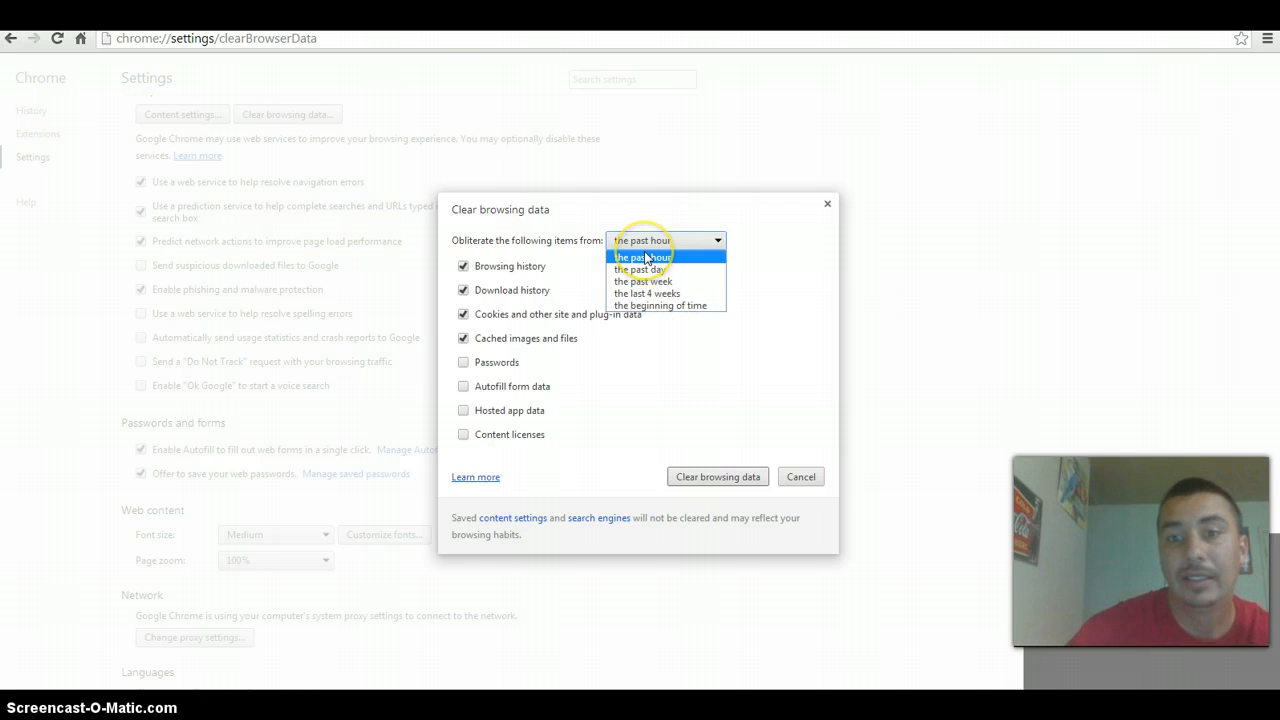
pyautogui.moveTo(660, 305)
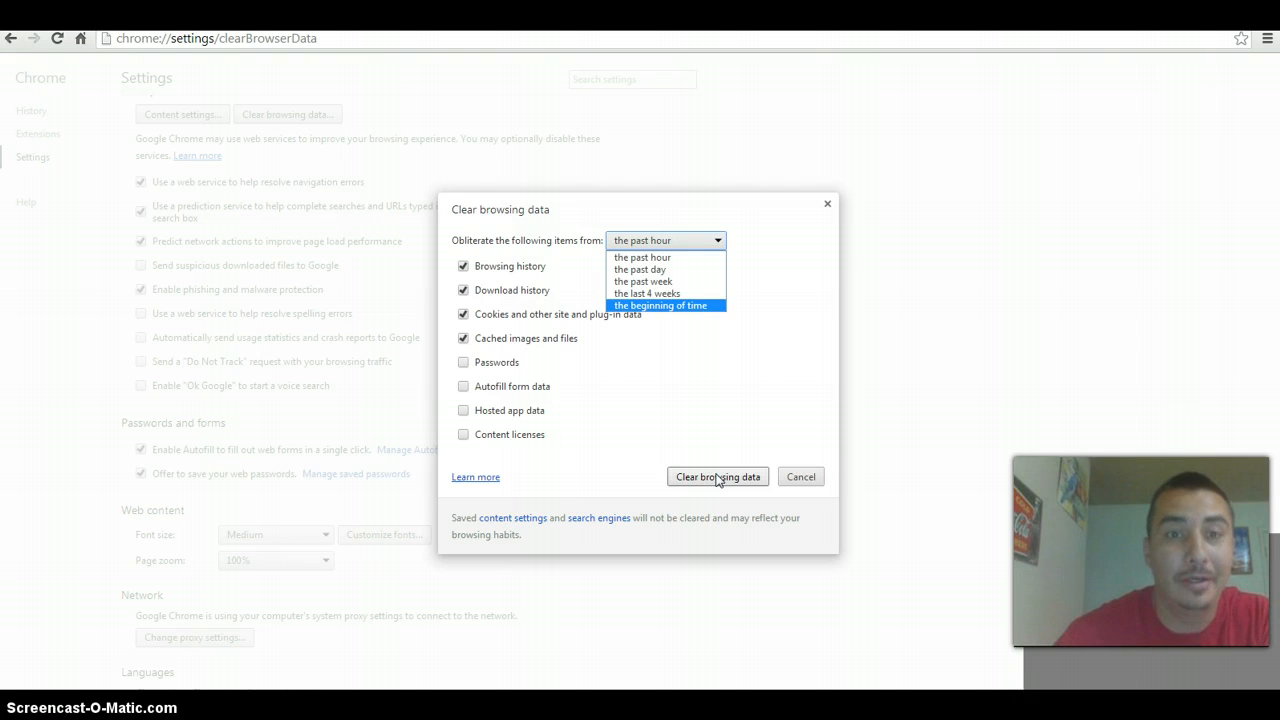
pyautogui.moveTo(737, 398)
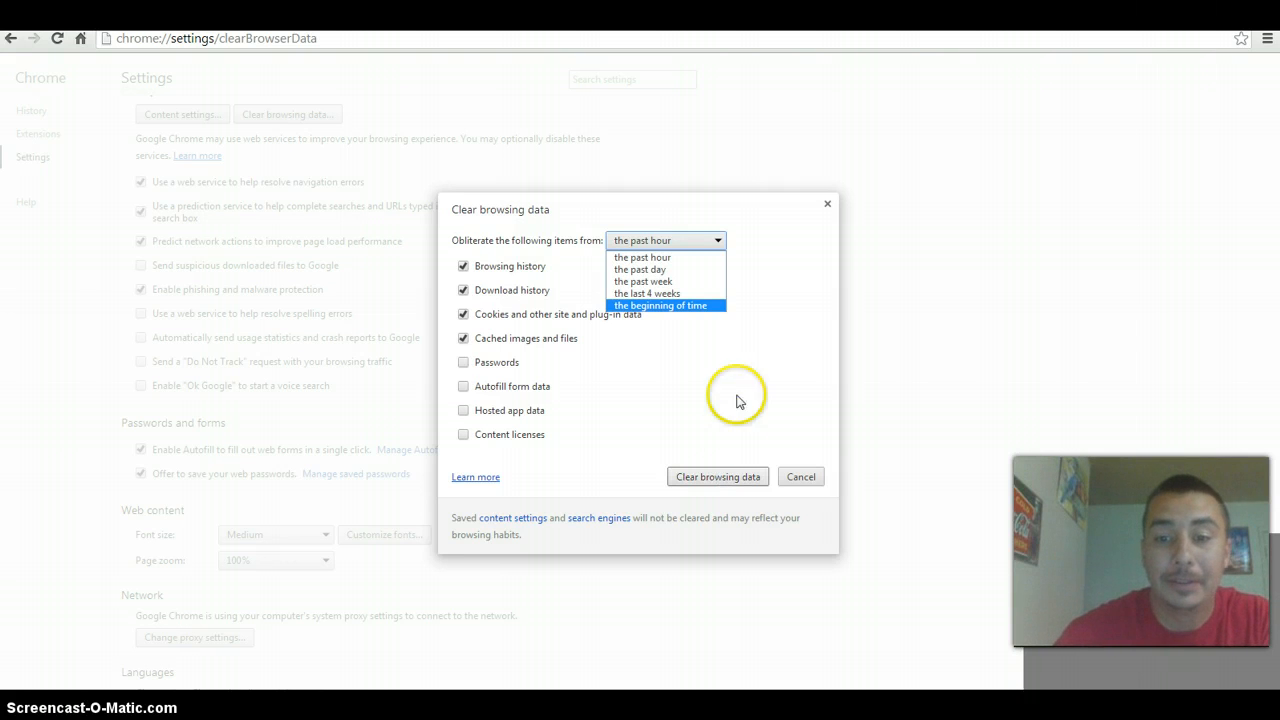
pyautogui.moveTo(710, 437)
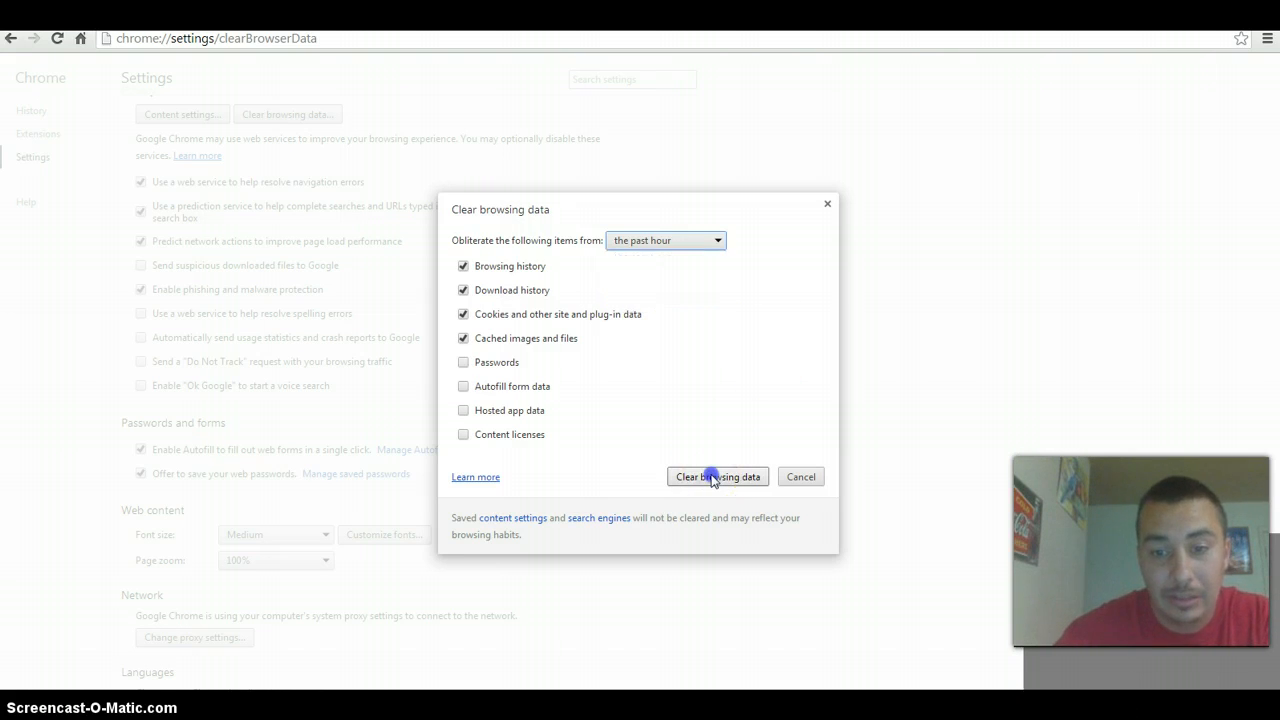
pyautogui.click(717, 476)
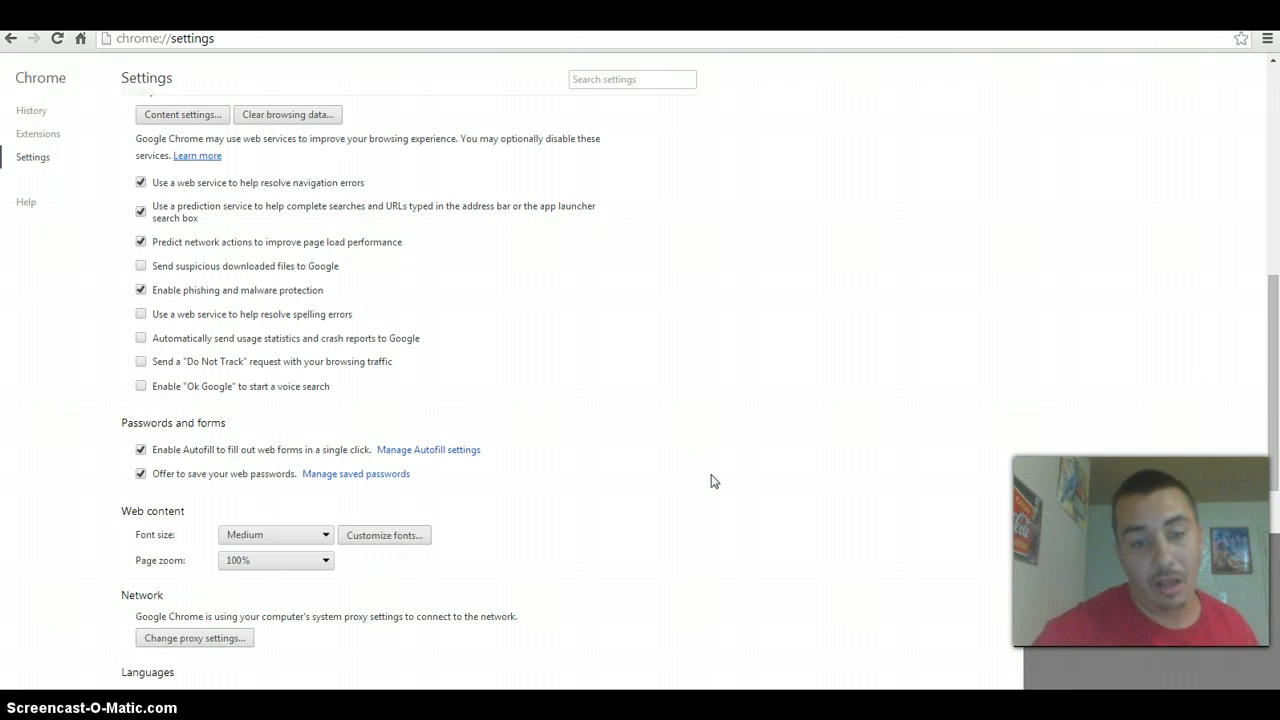
pyautogui.moveTo(485, 365)
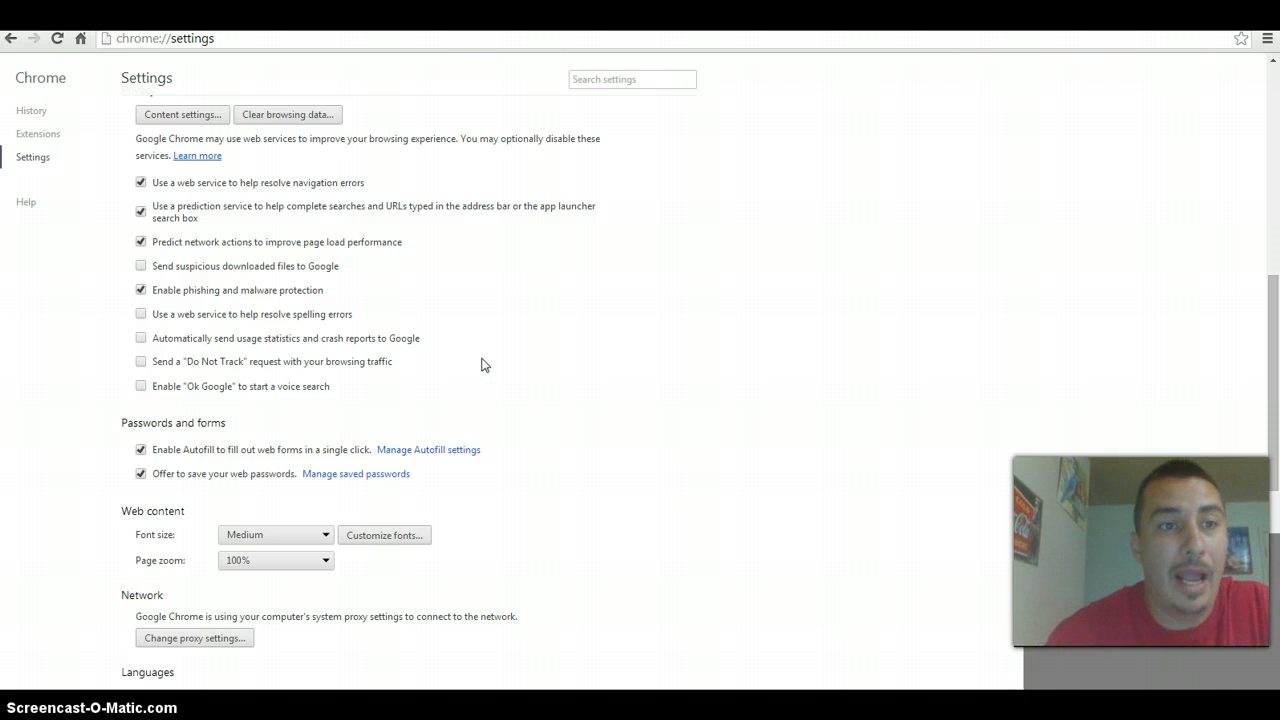
pyautogui.moveTo(497, 237)
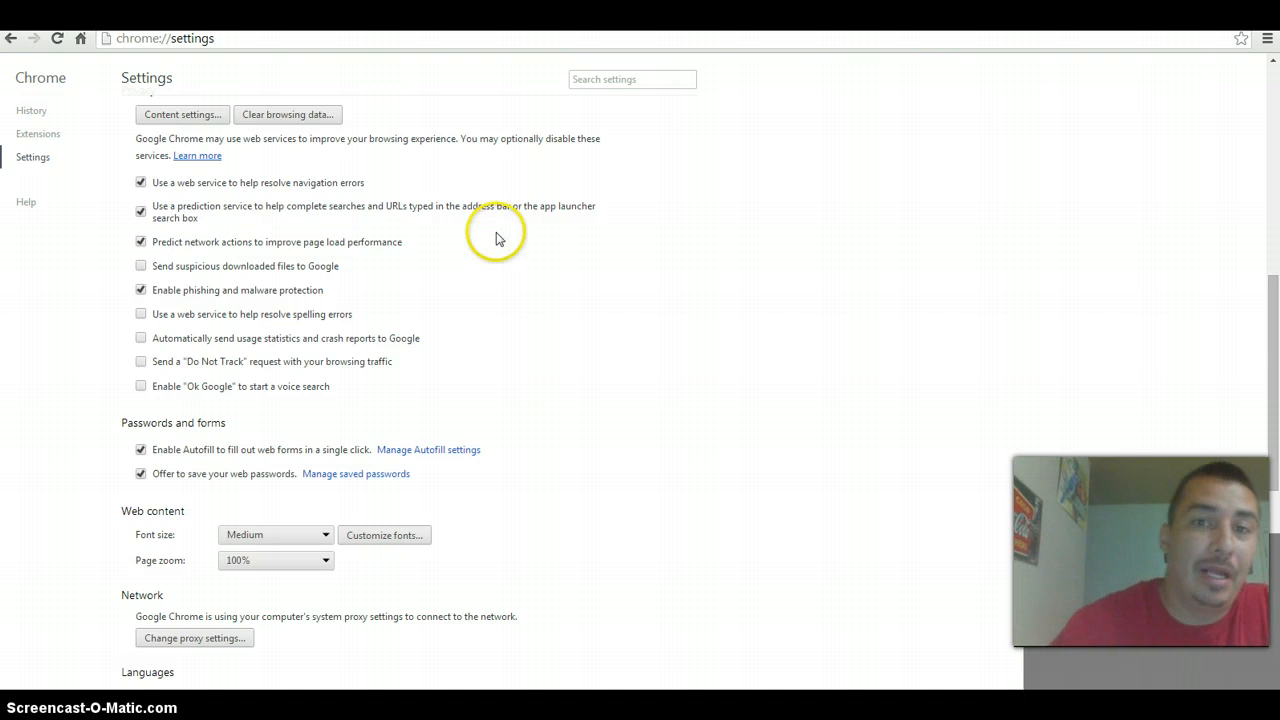
pyautogui.moveTo(638, 308)
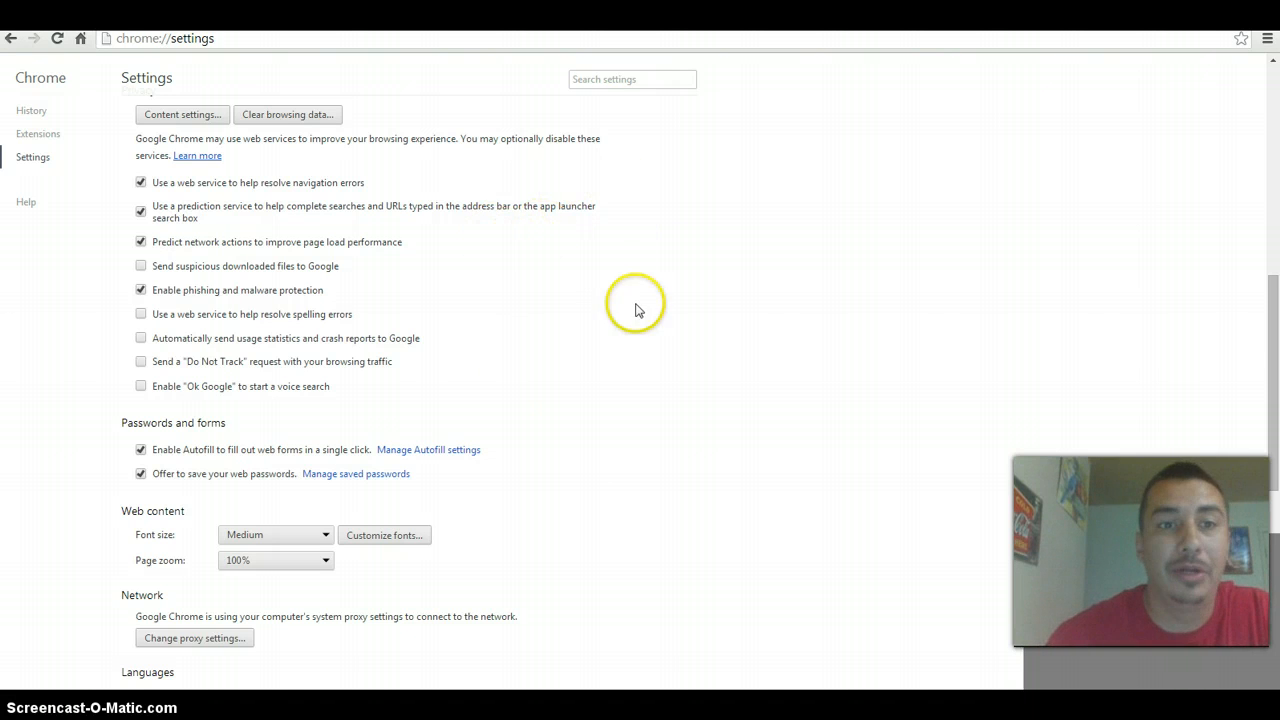
pyautogui.moveTo(625, 344)
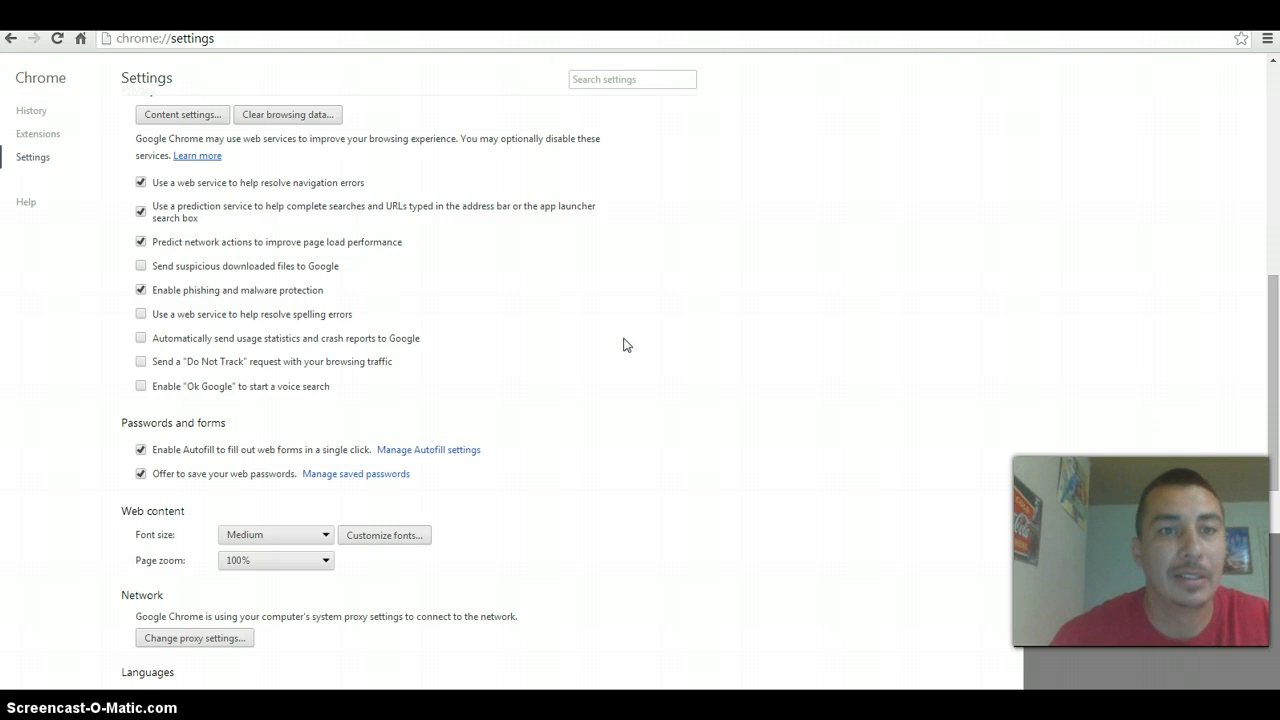
pyautogui.moveTo(75, 600)
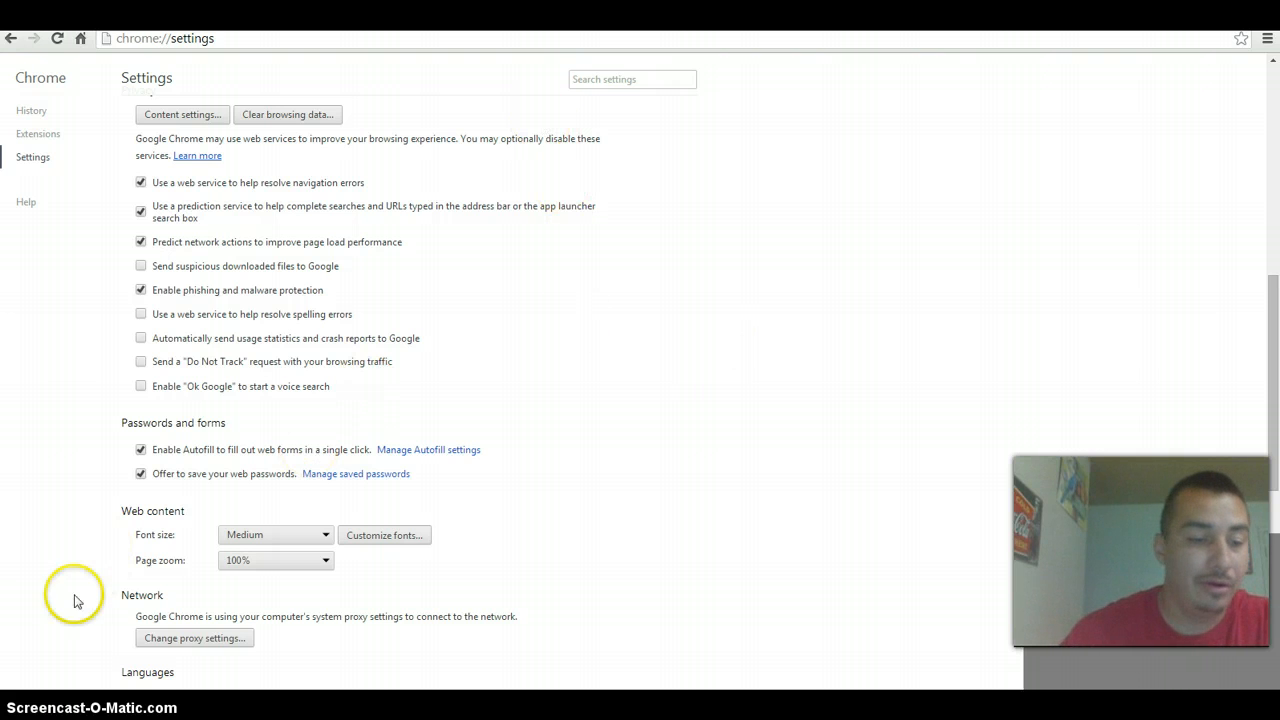